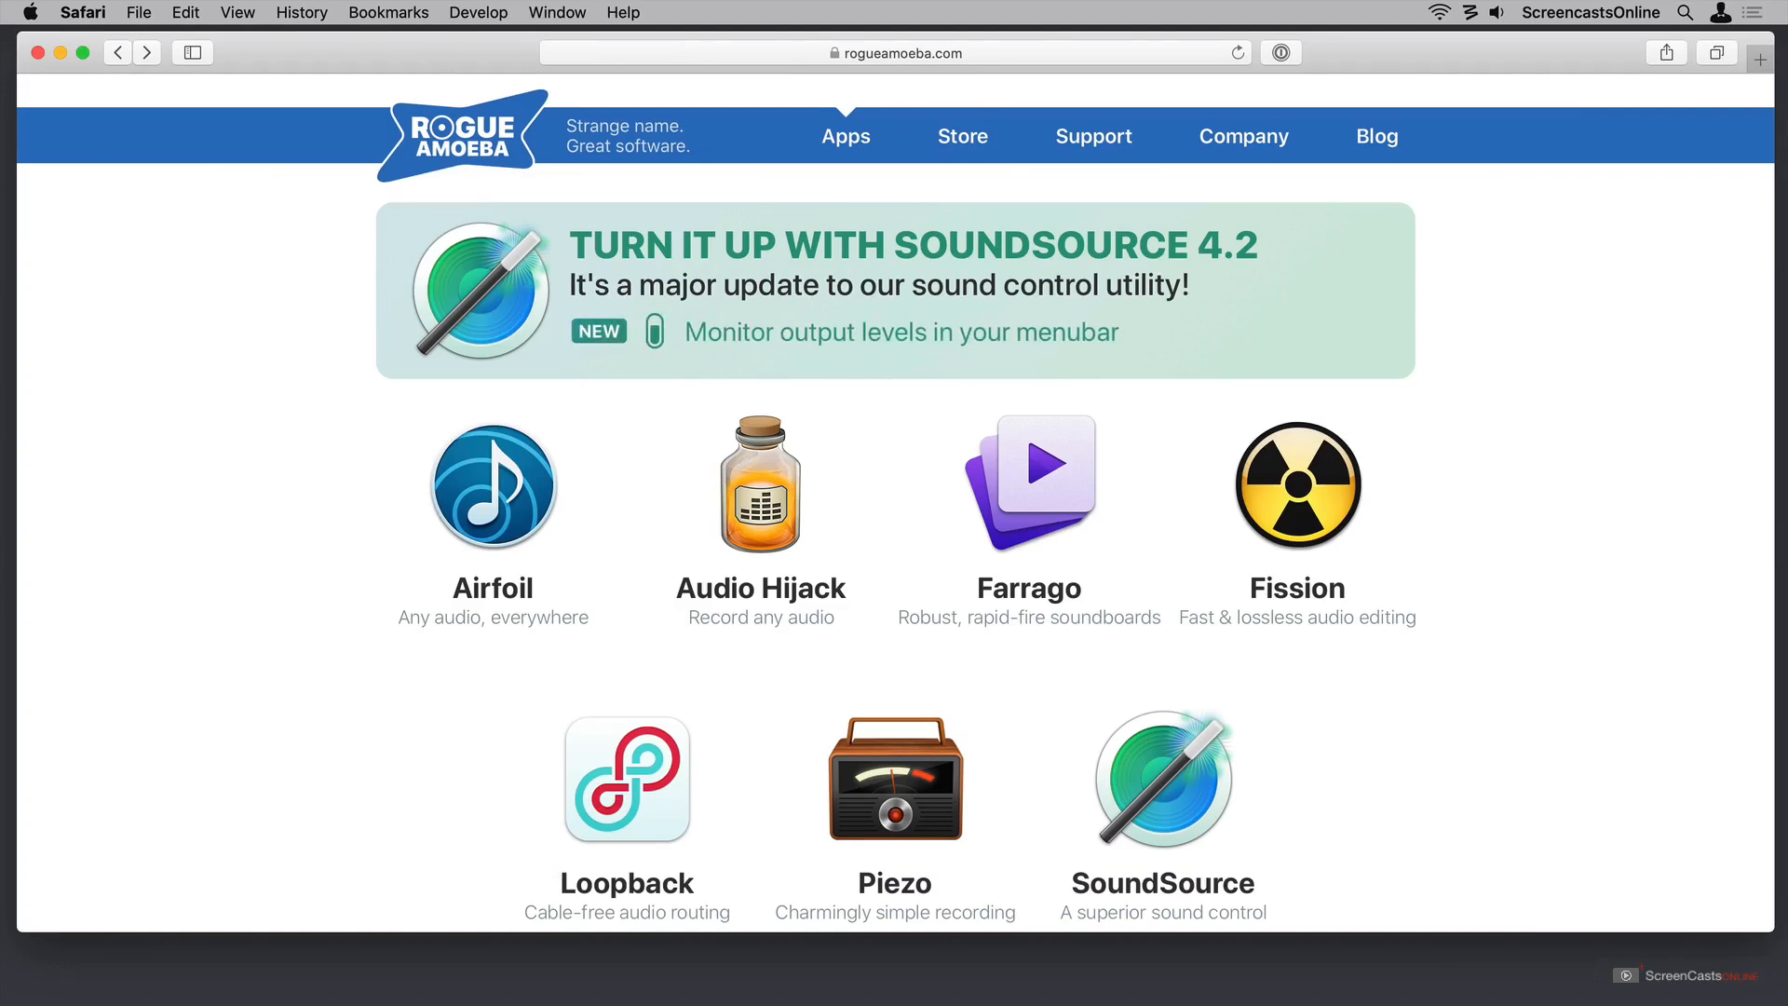
mouse_move(886, 295)
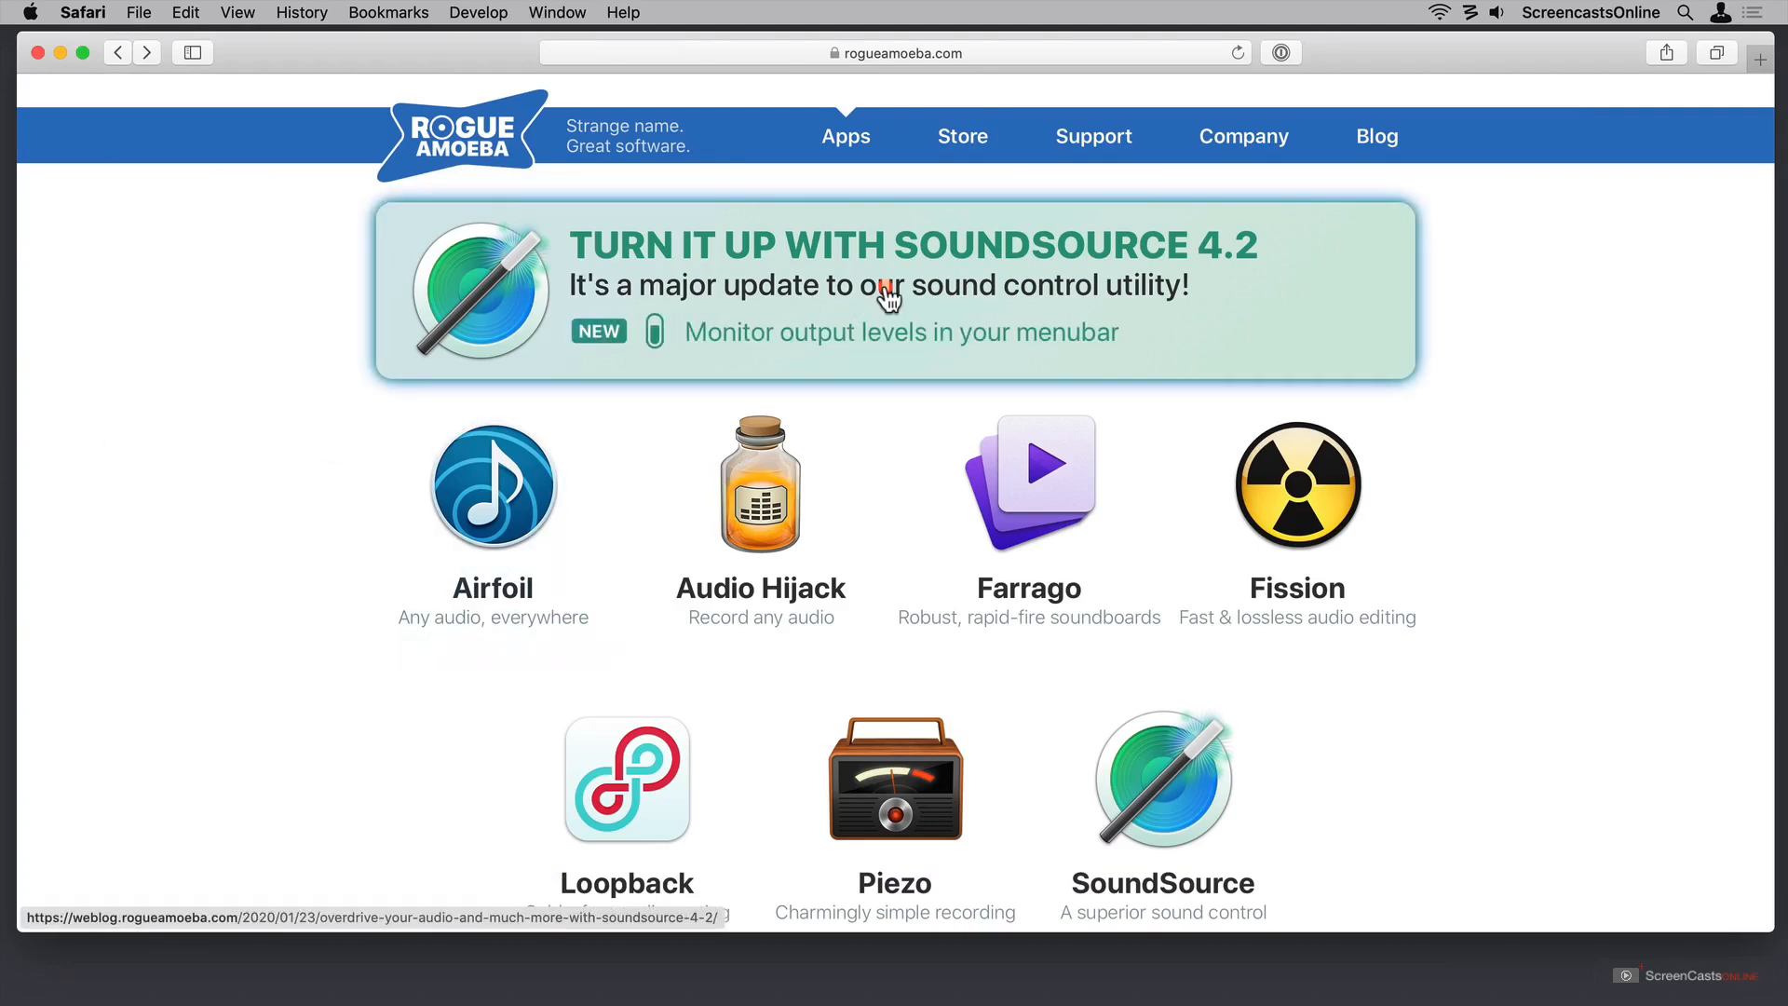
mouse_move(1218, 270)
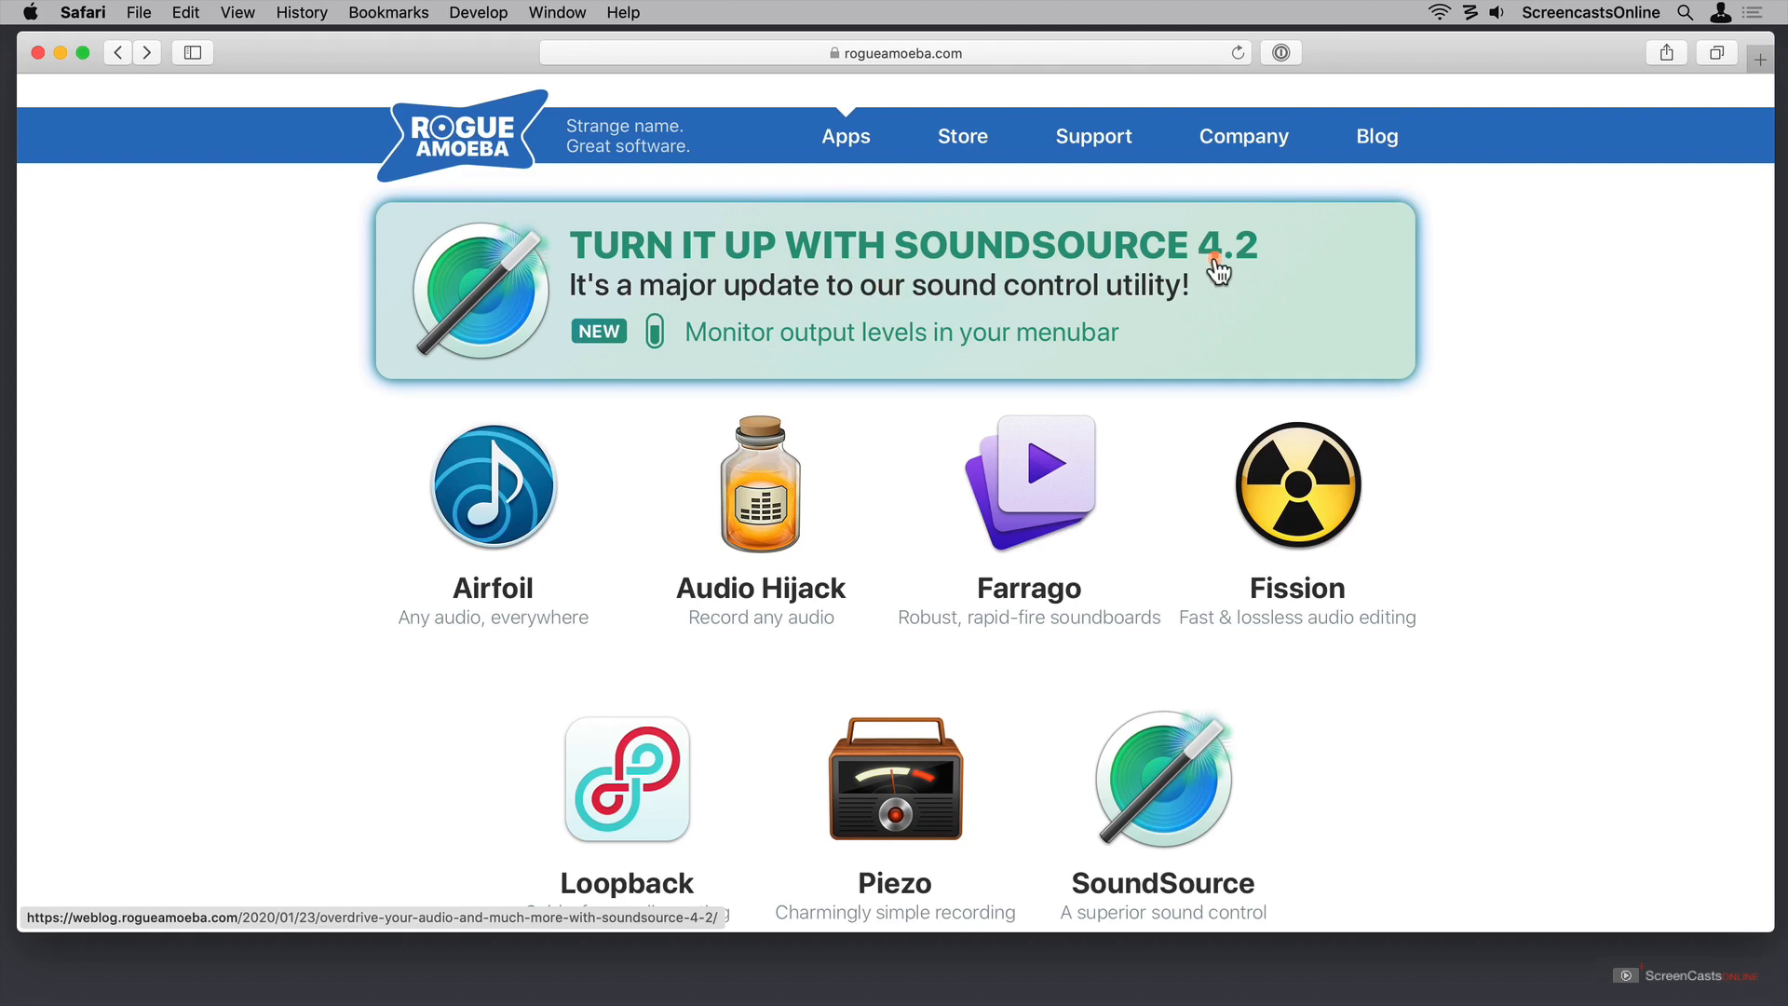
Scroll down the Apps page to reach the SoundSource listing
scroll("down", 3)
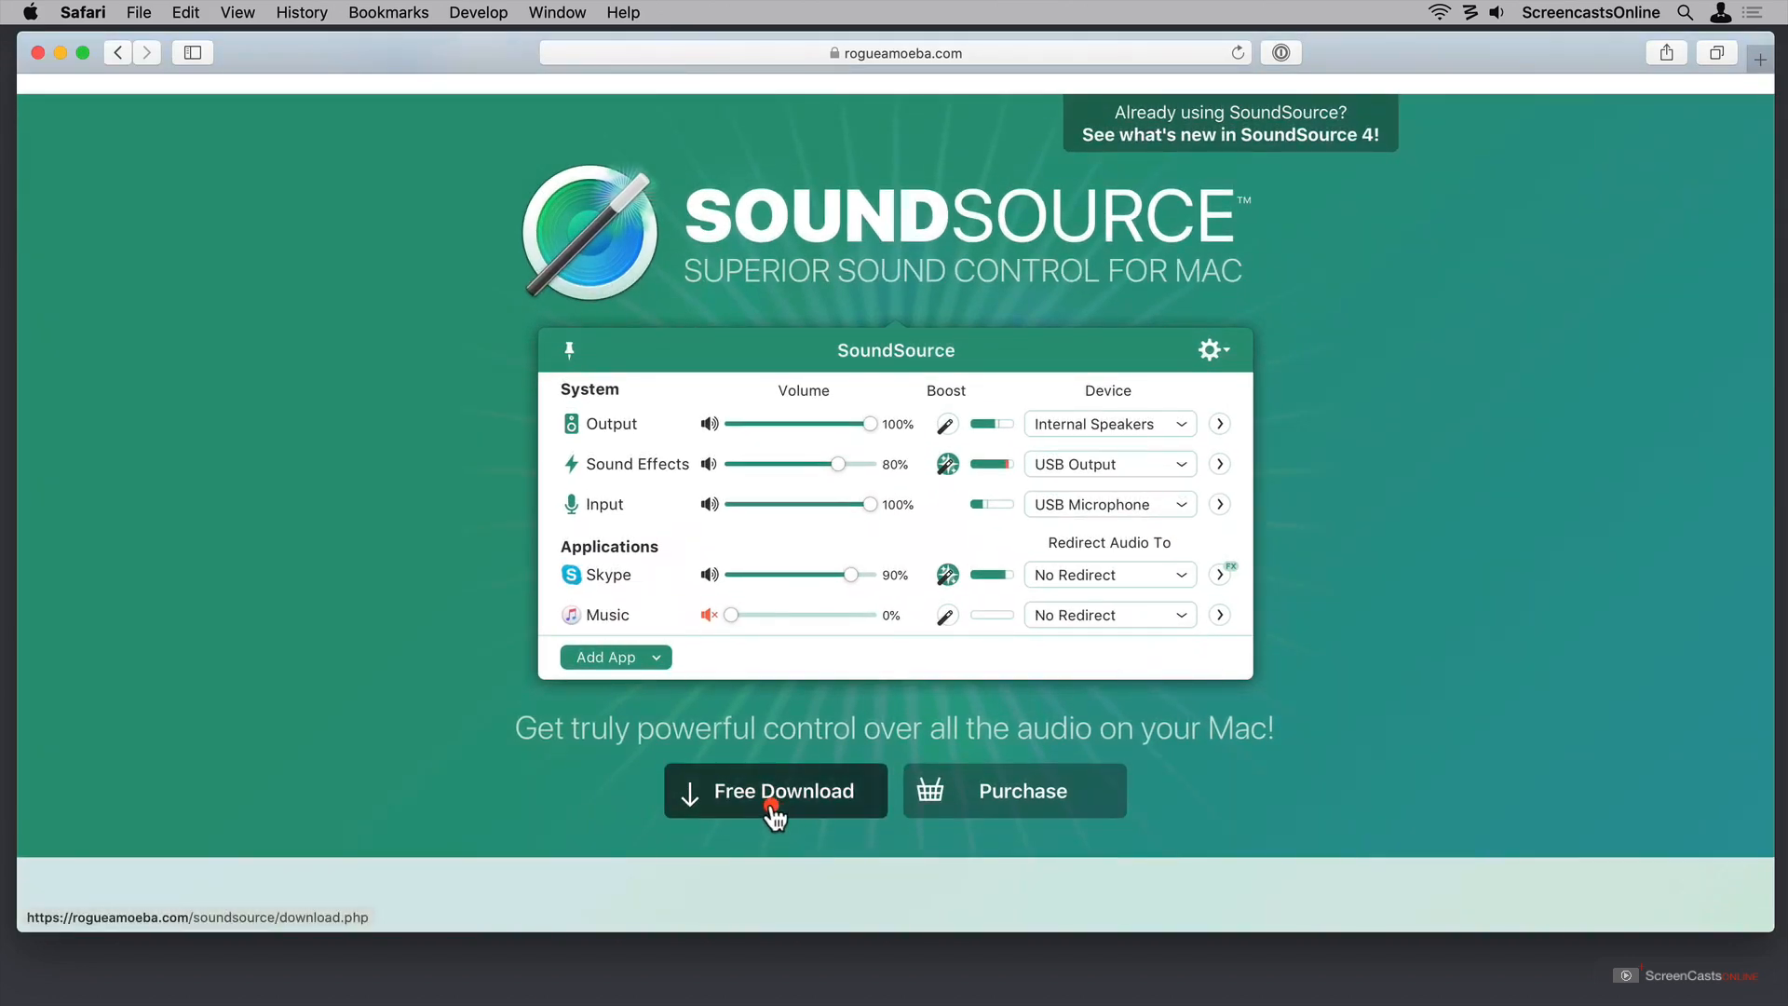
mouse_move(1040, 810)
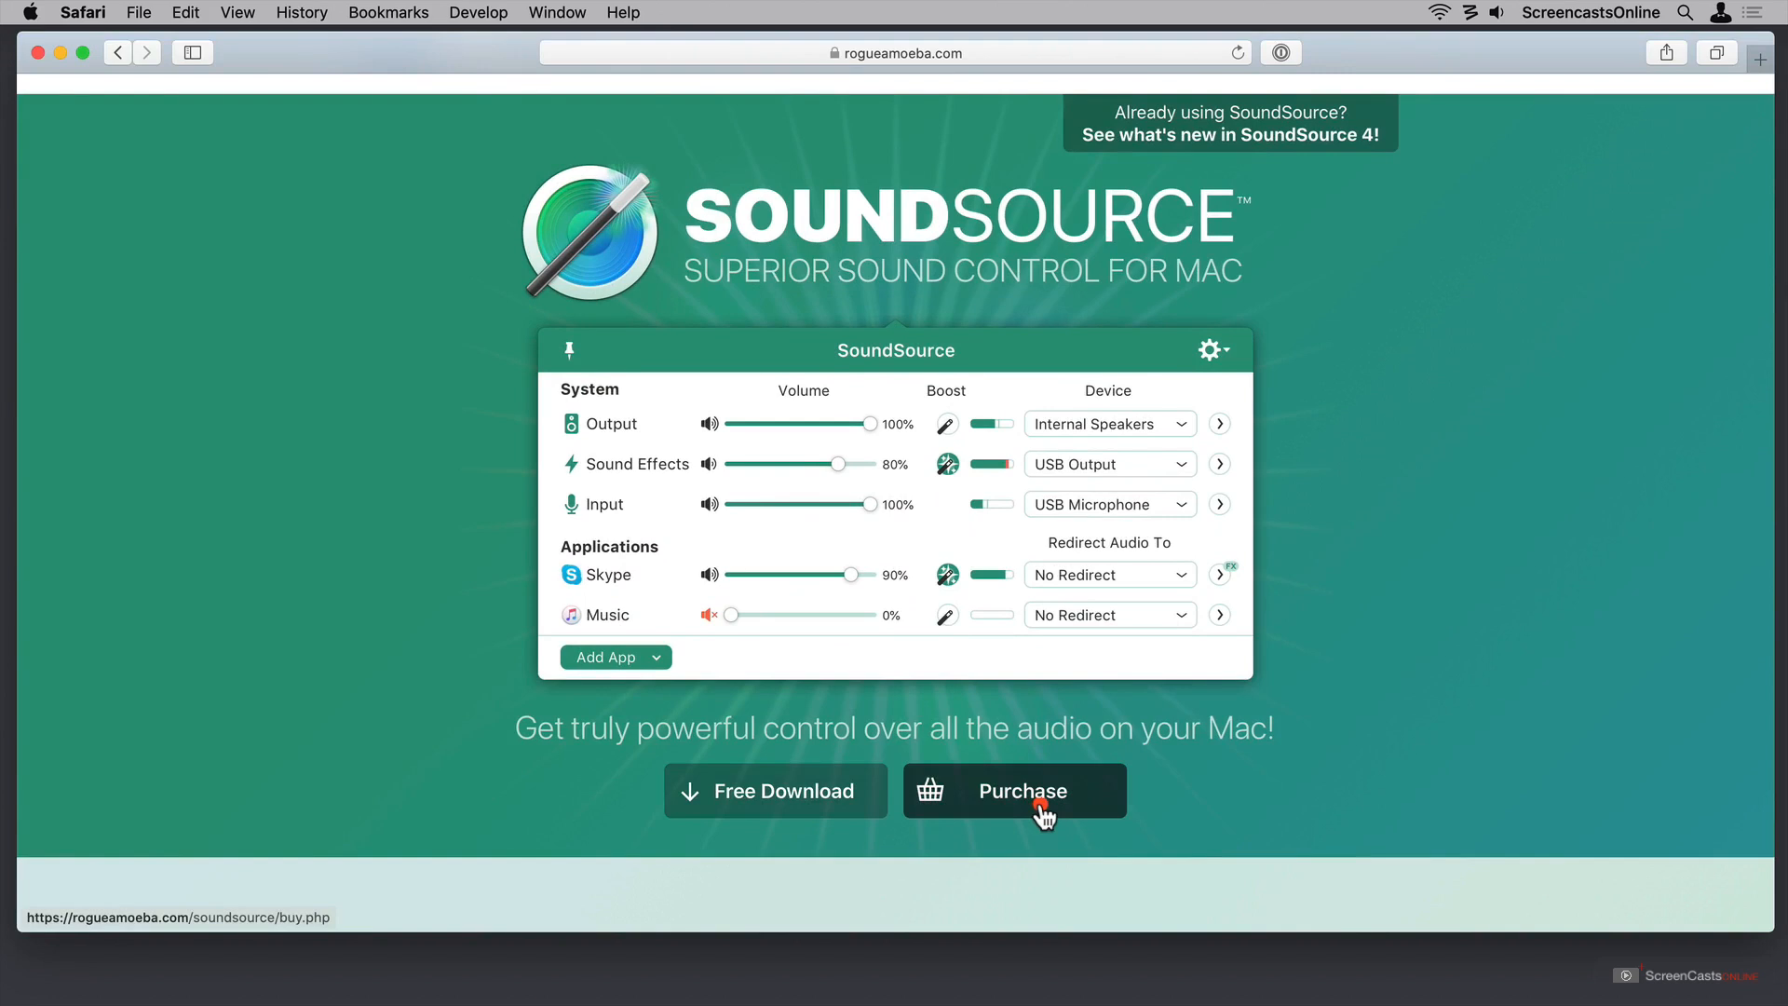
Show the SoundSource store page with the $29 license, $19 upgrade and free trial
left_click(1013, 789)
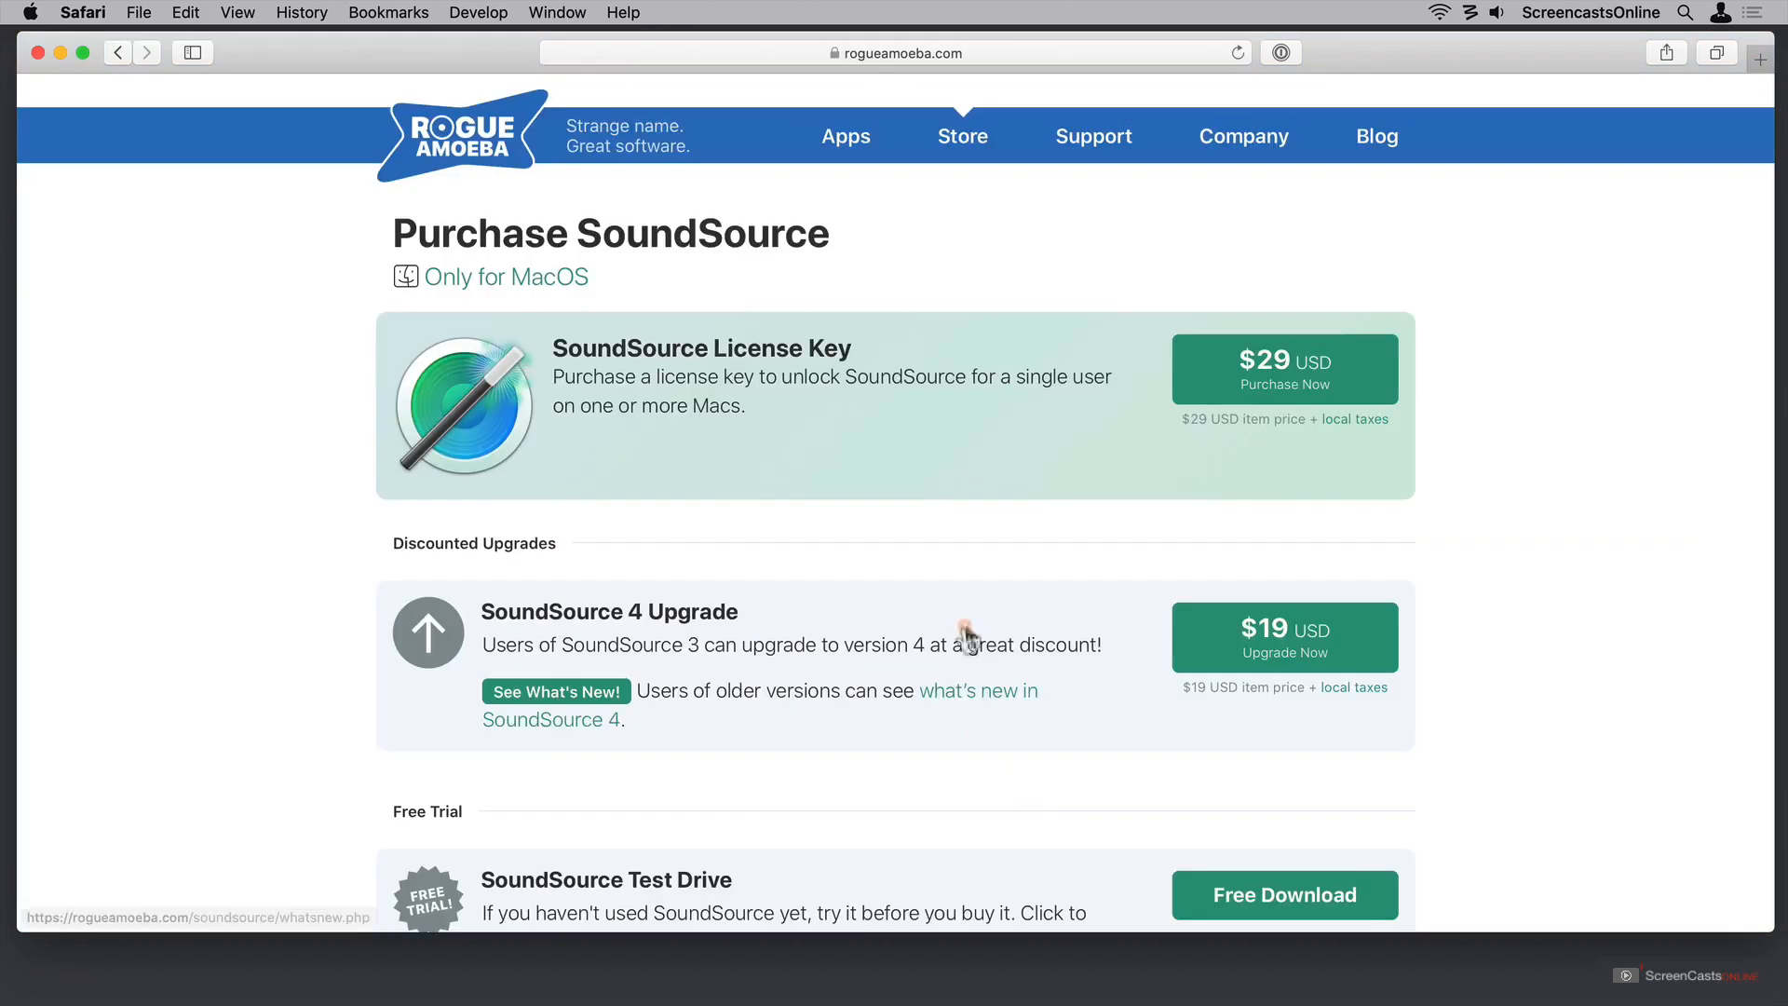
mouse_move(1011, 573)
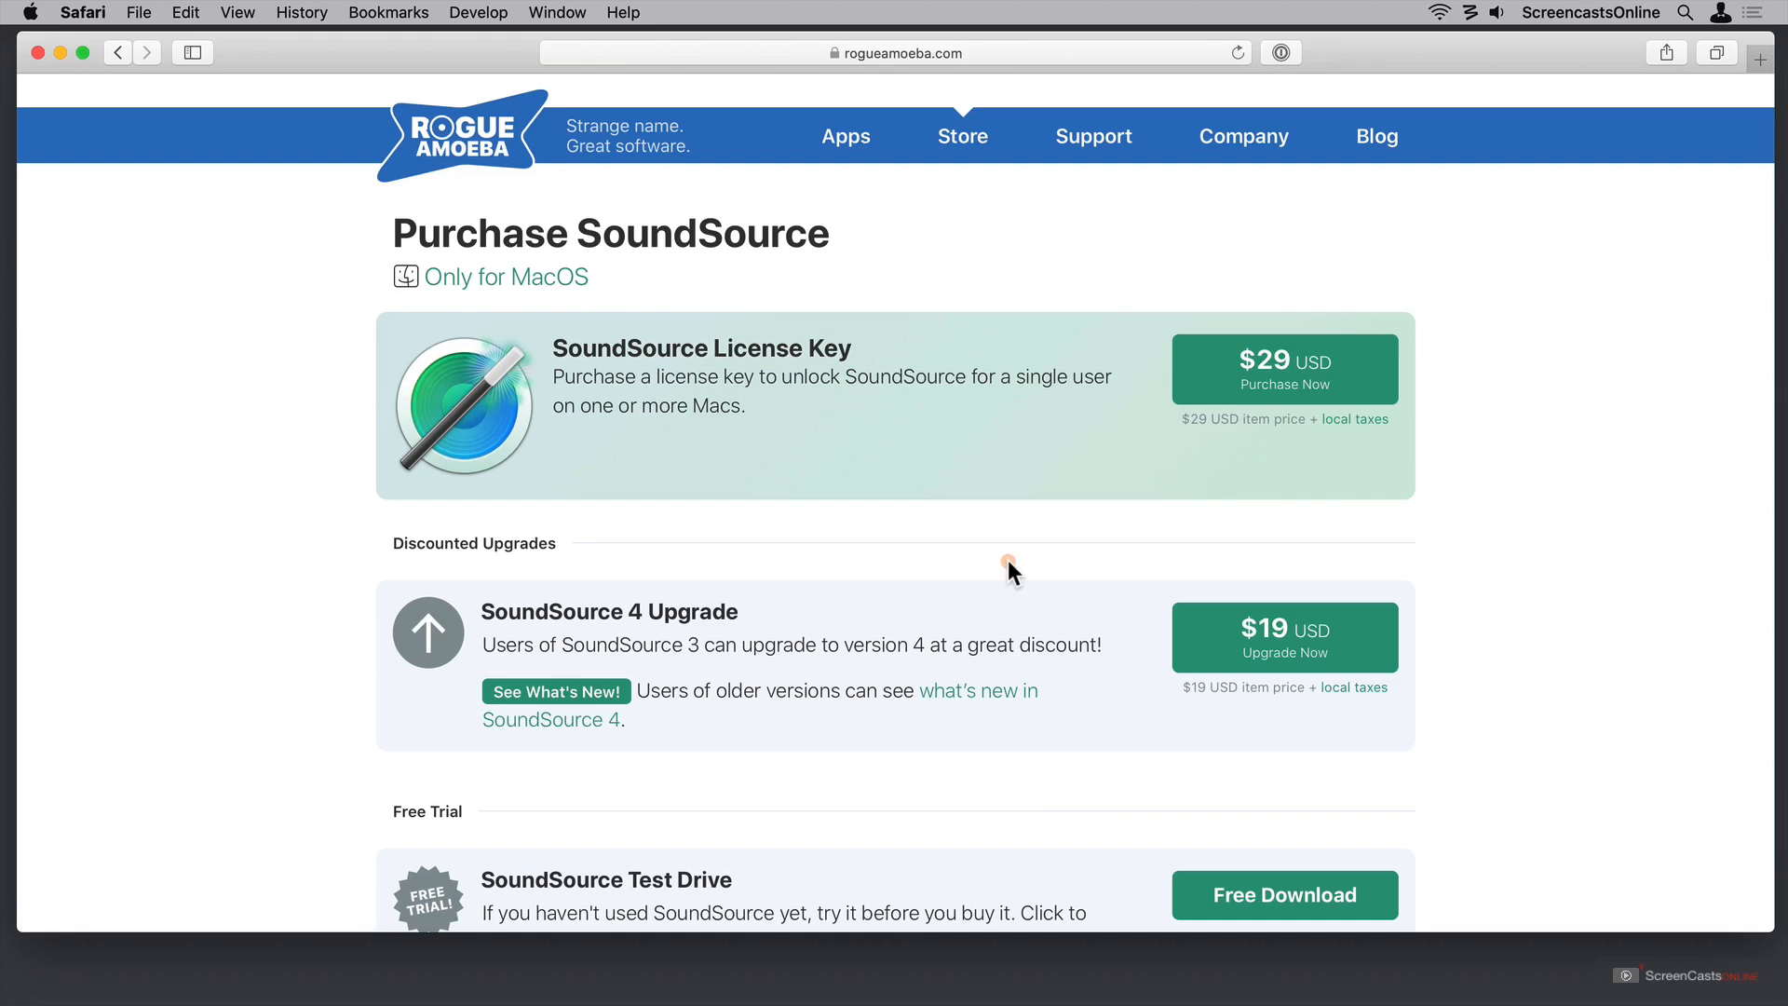
scroll("down", 3)
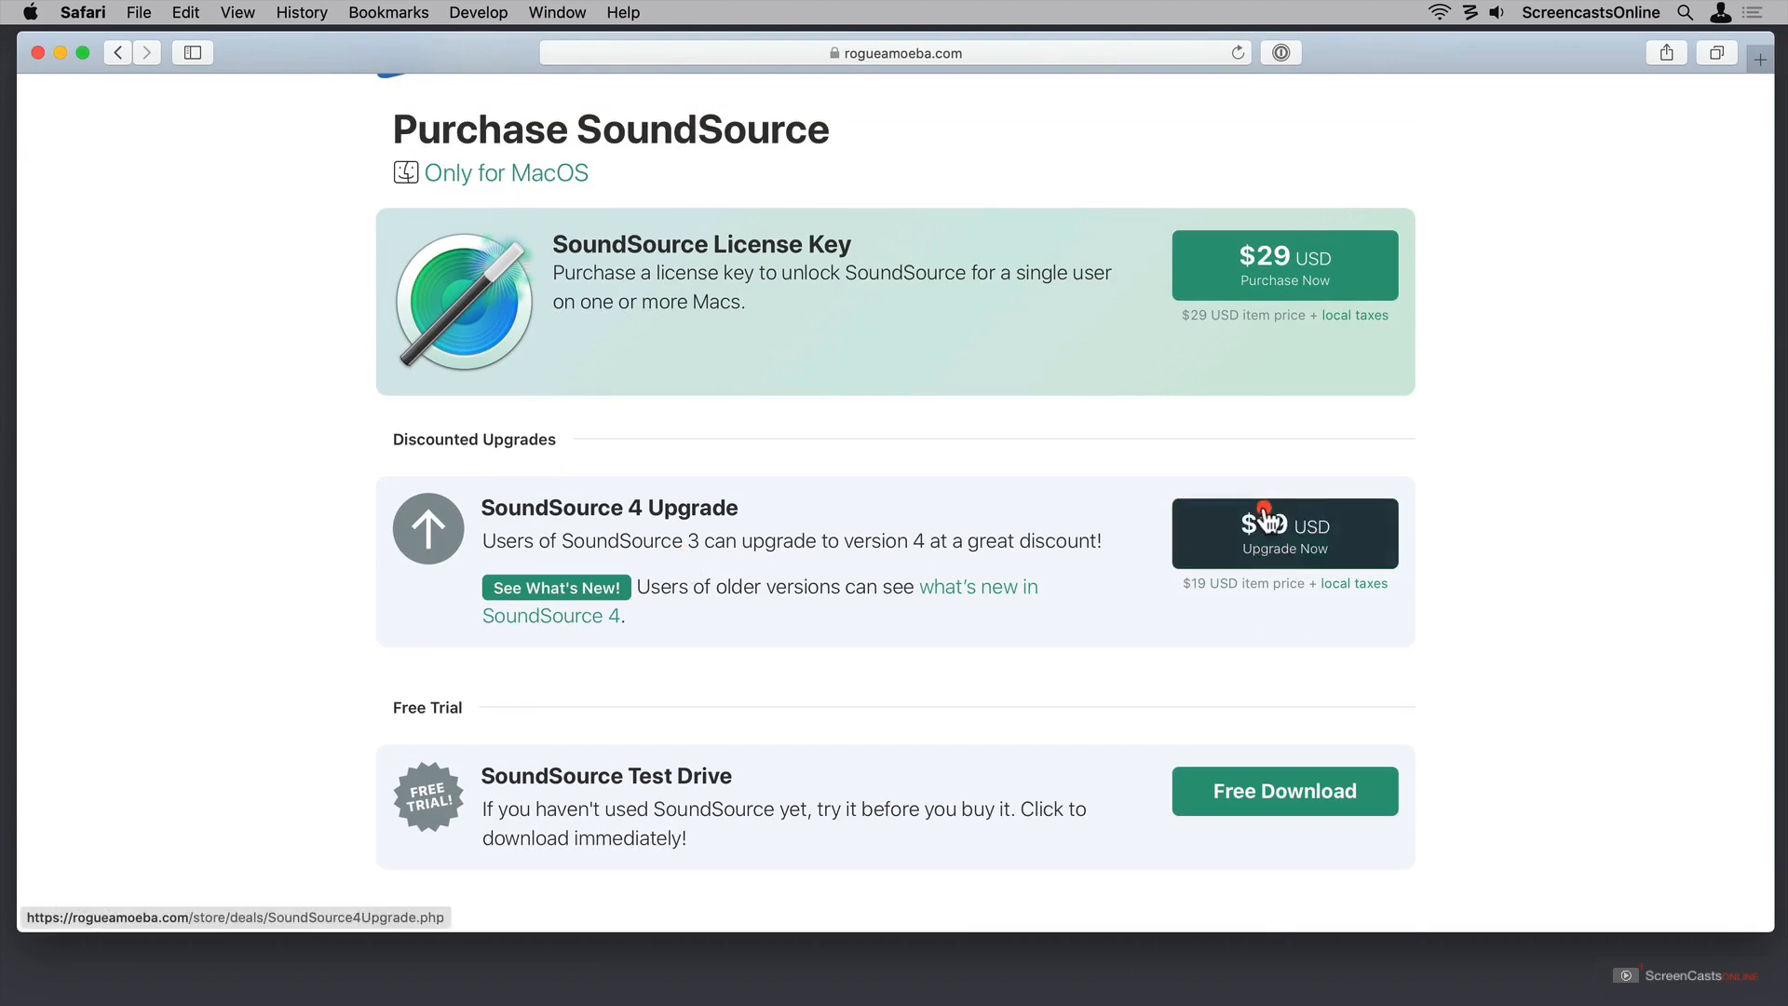
mouse_move(1002, 596)
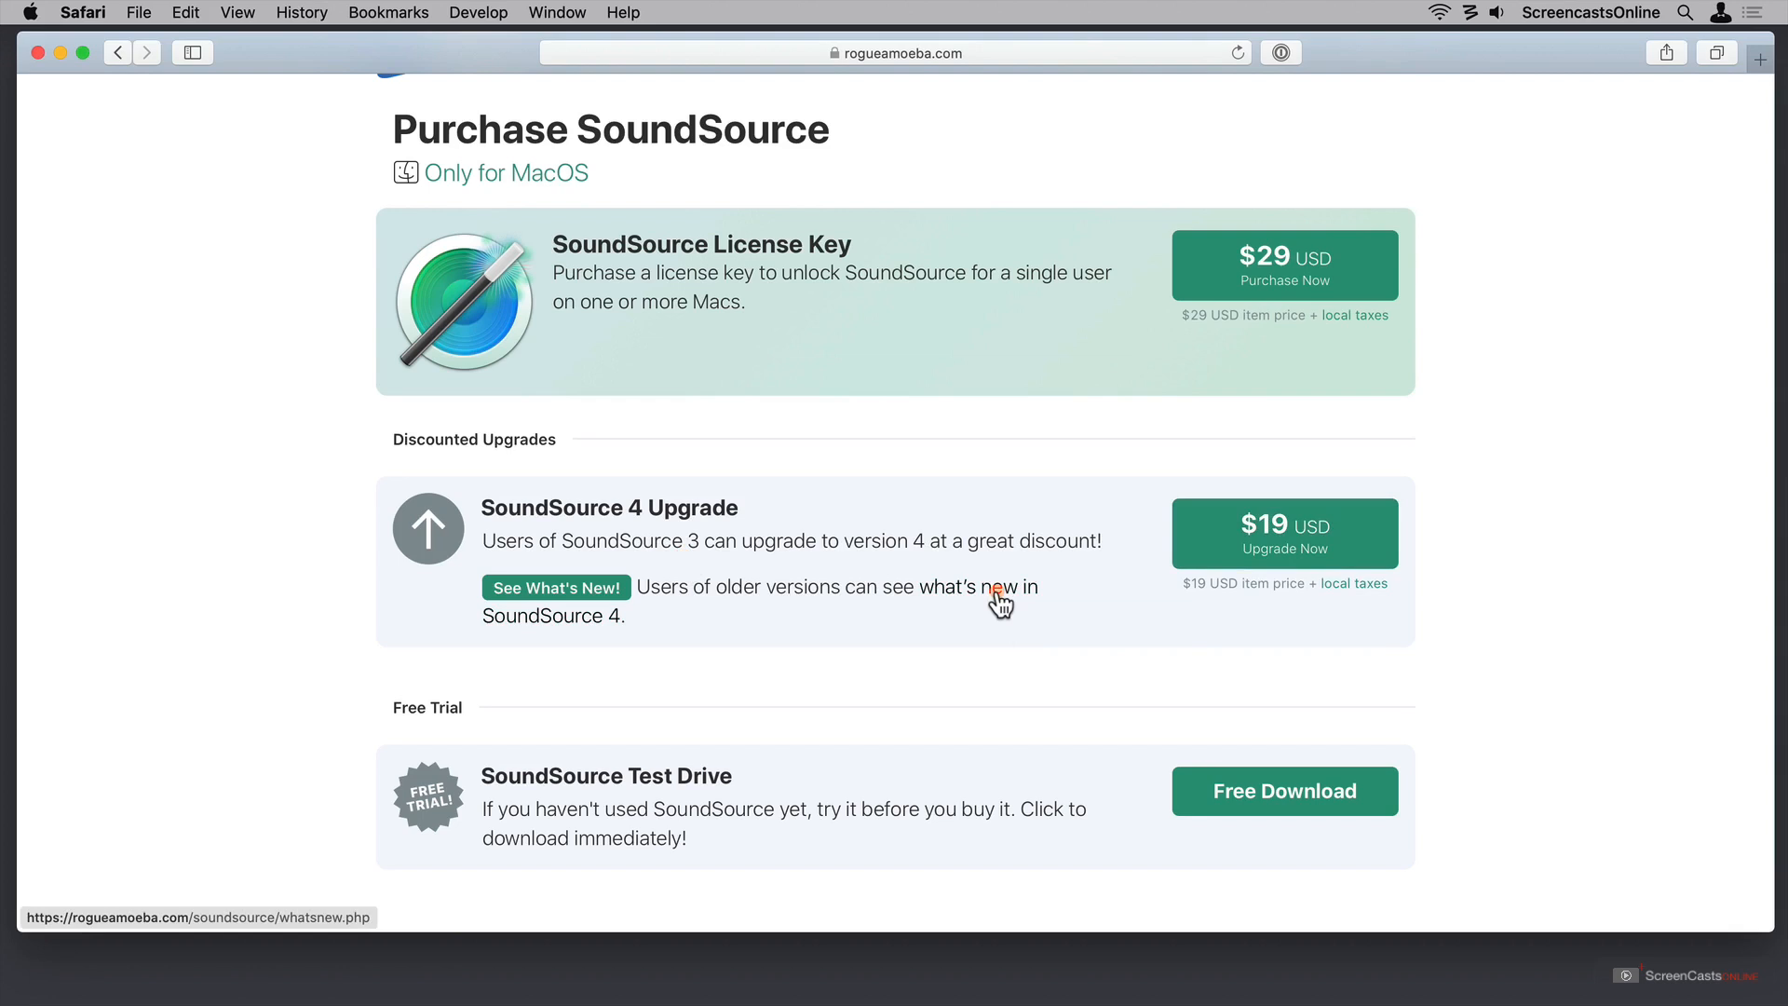
scroll("down", 3)
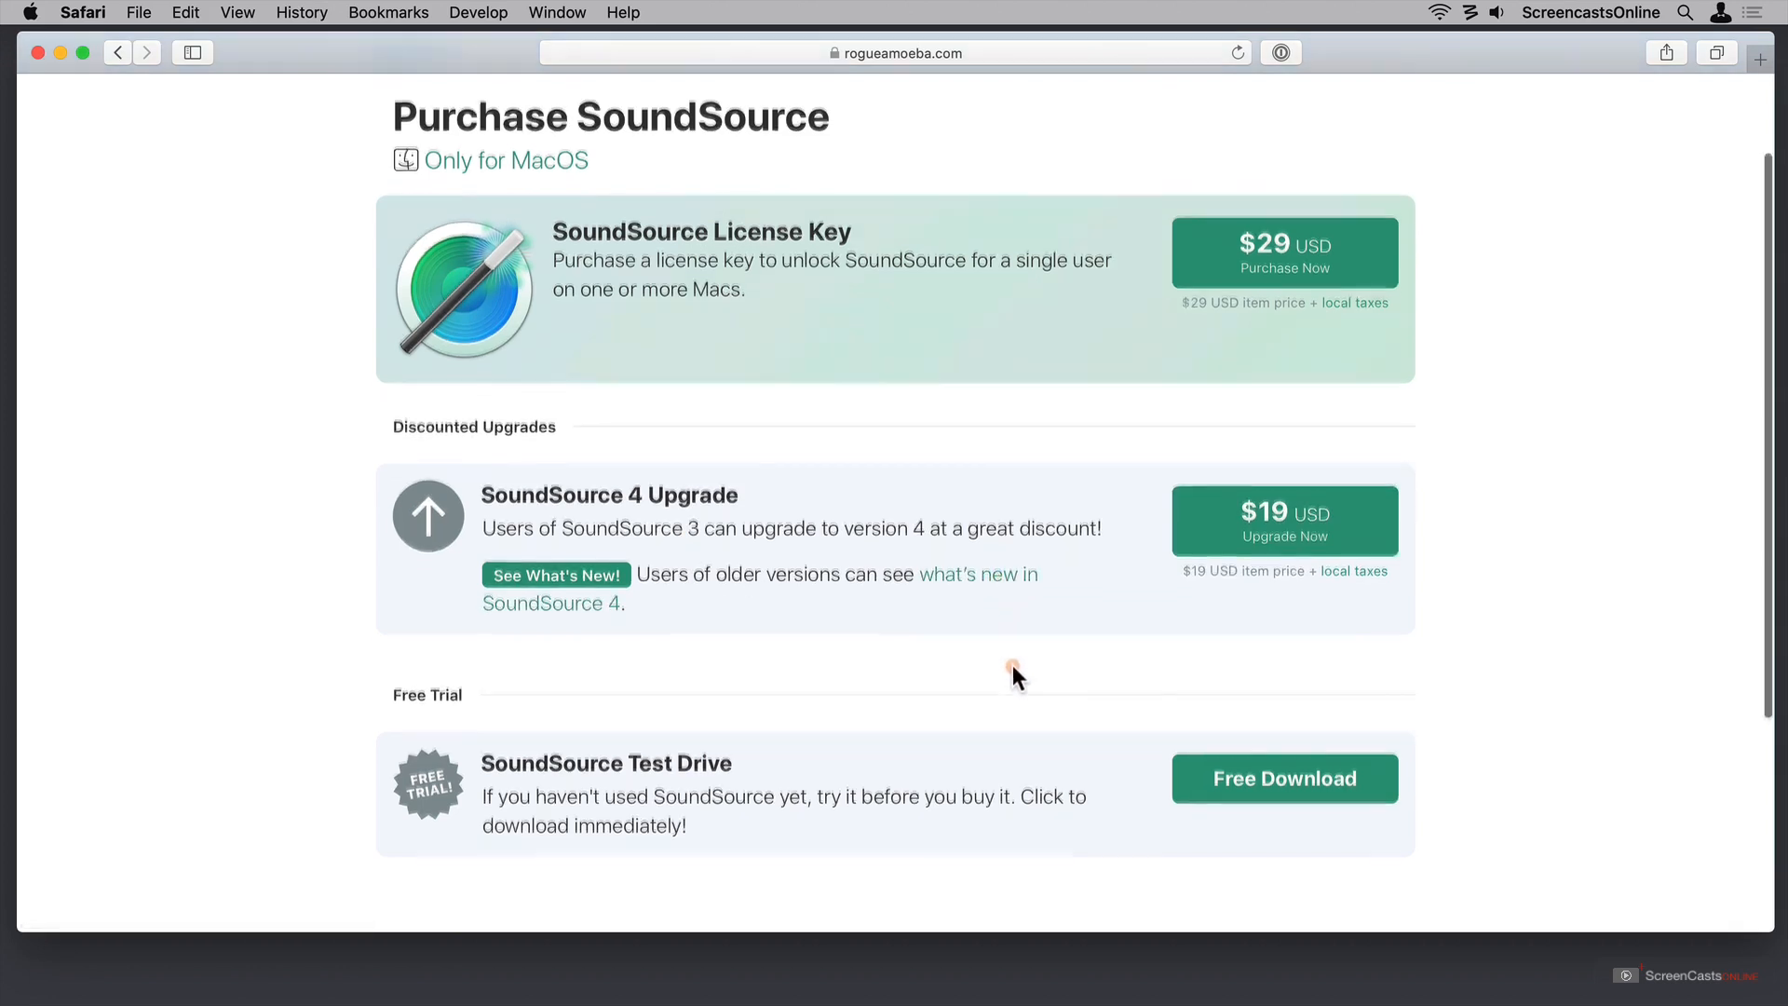
scroll("down", 3)
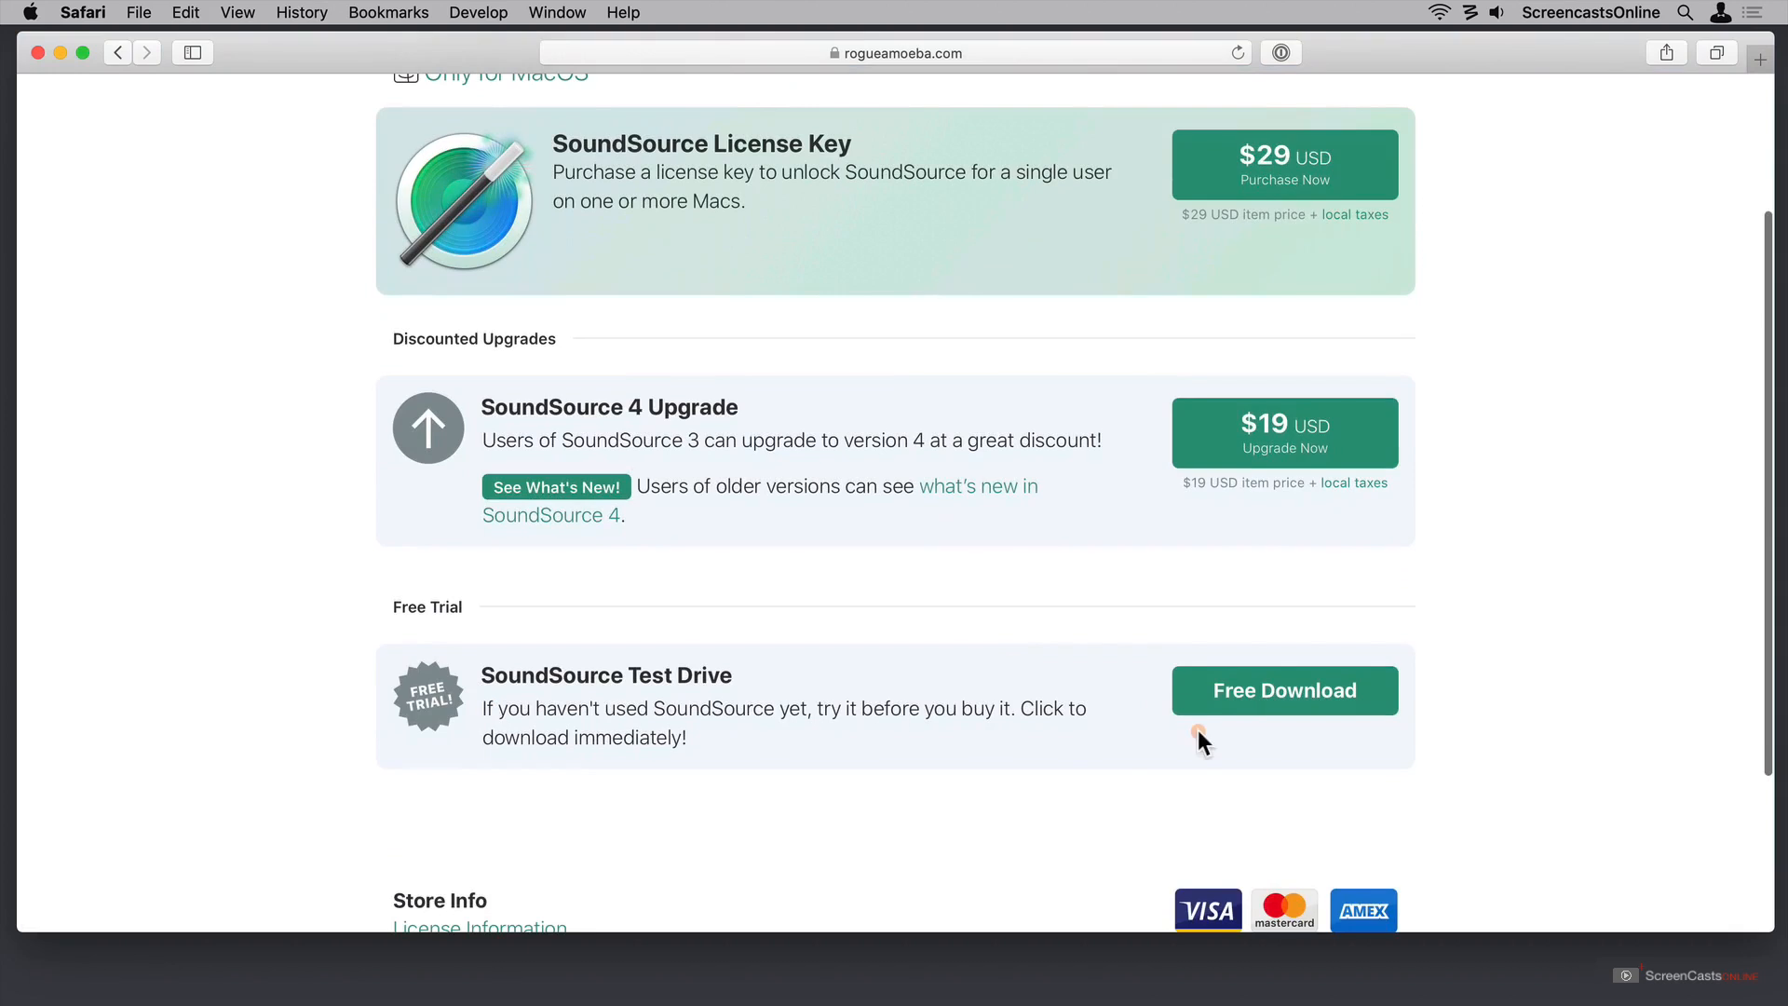
scroll("down", 3)
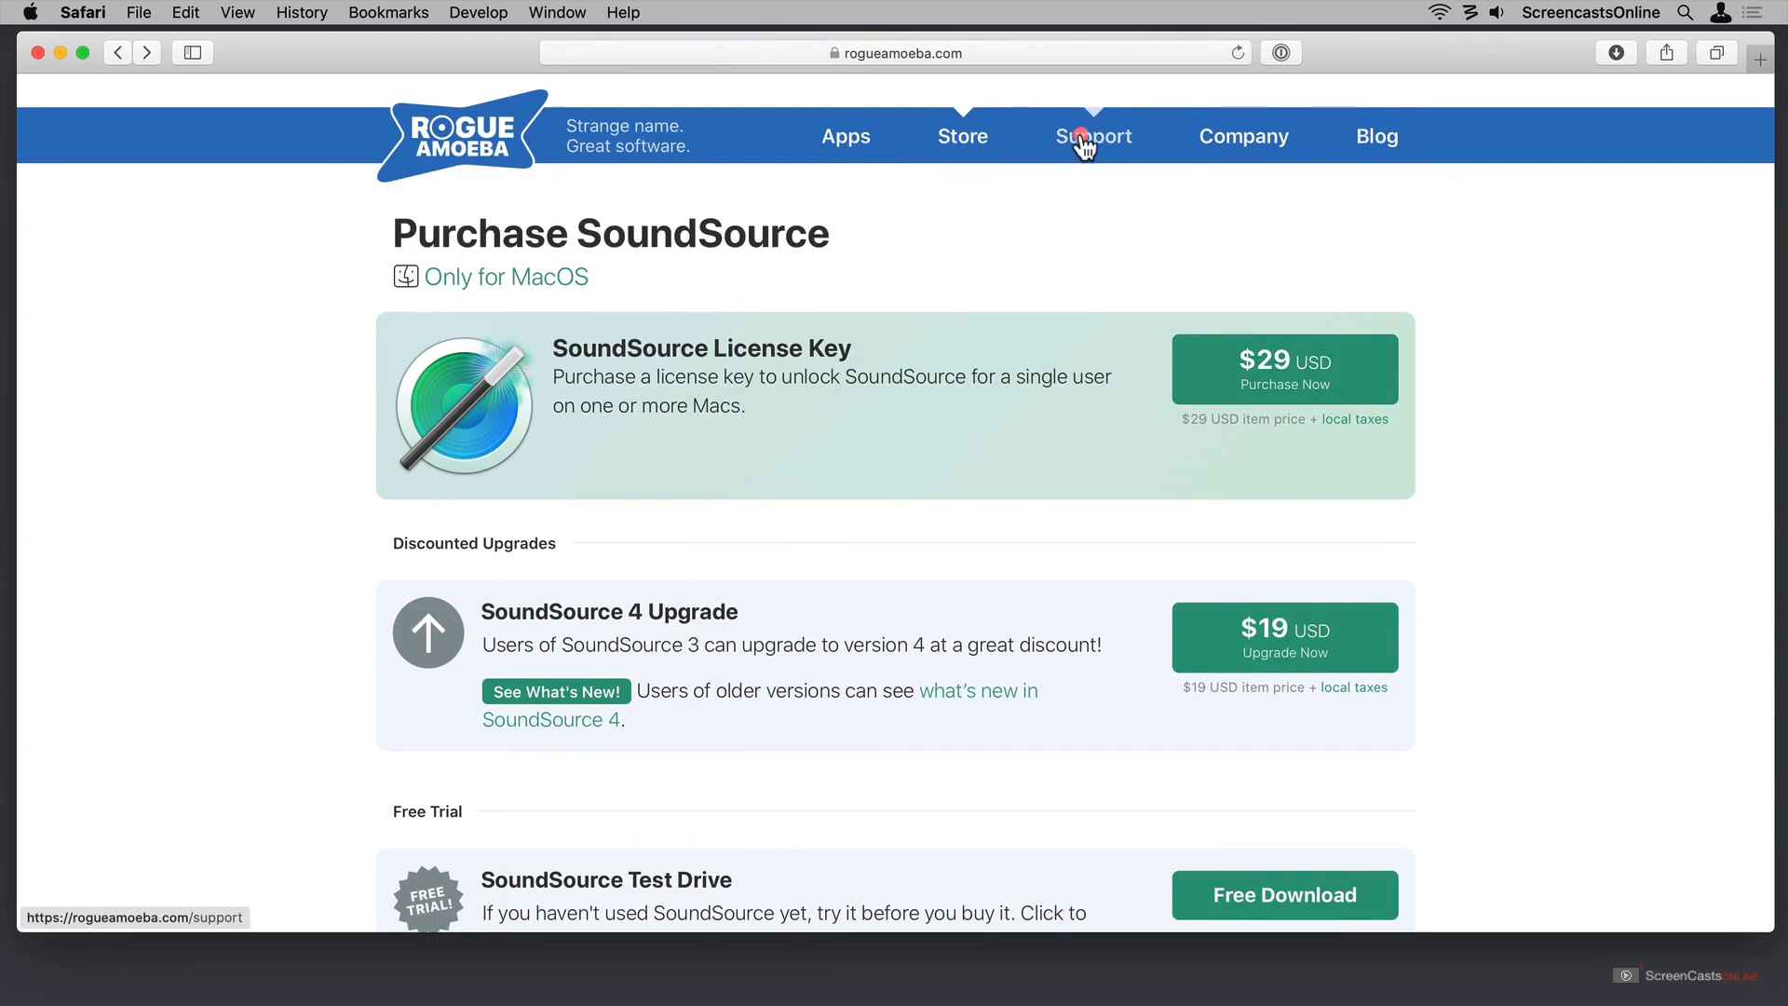
Reach the SoundSource Support Center from the Support page and review its articles
left_click(1091, 136)
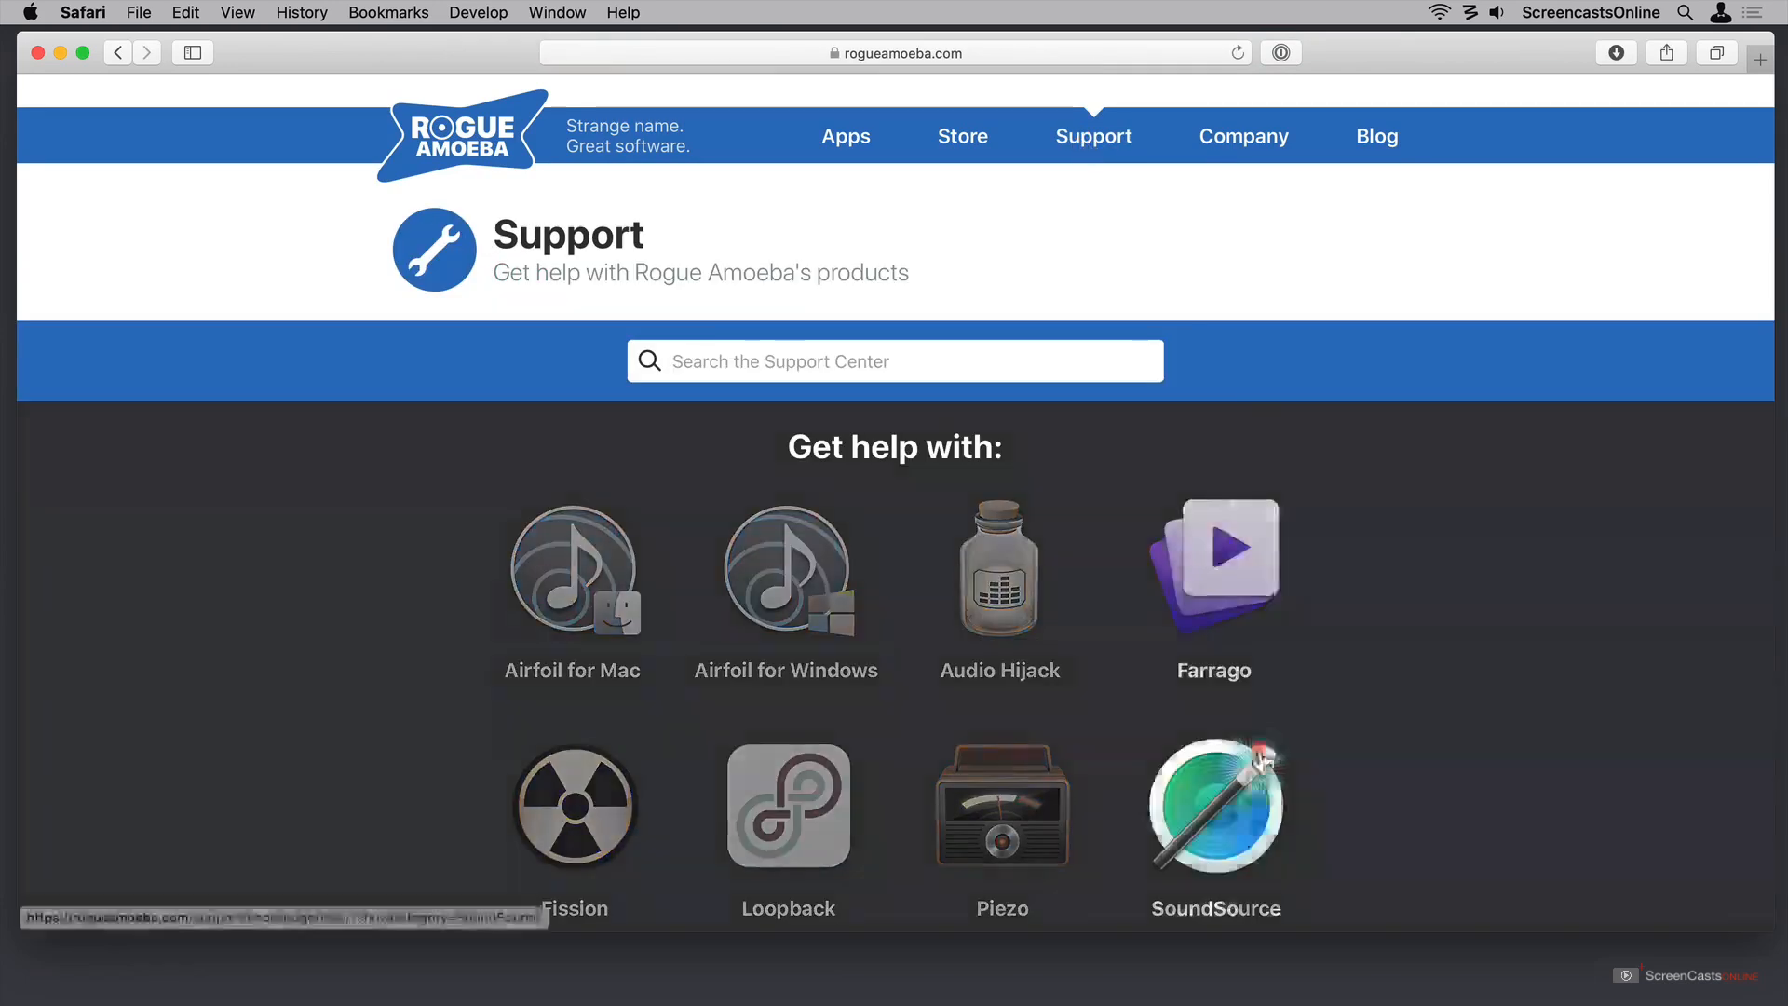
left_click(1212, 804)
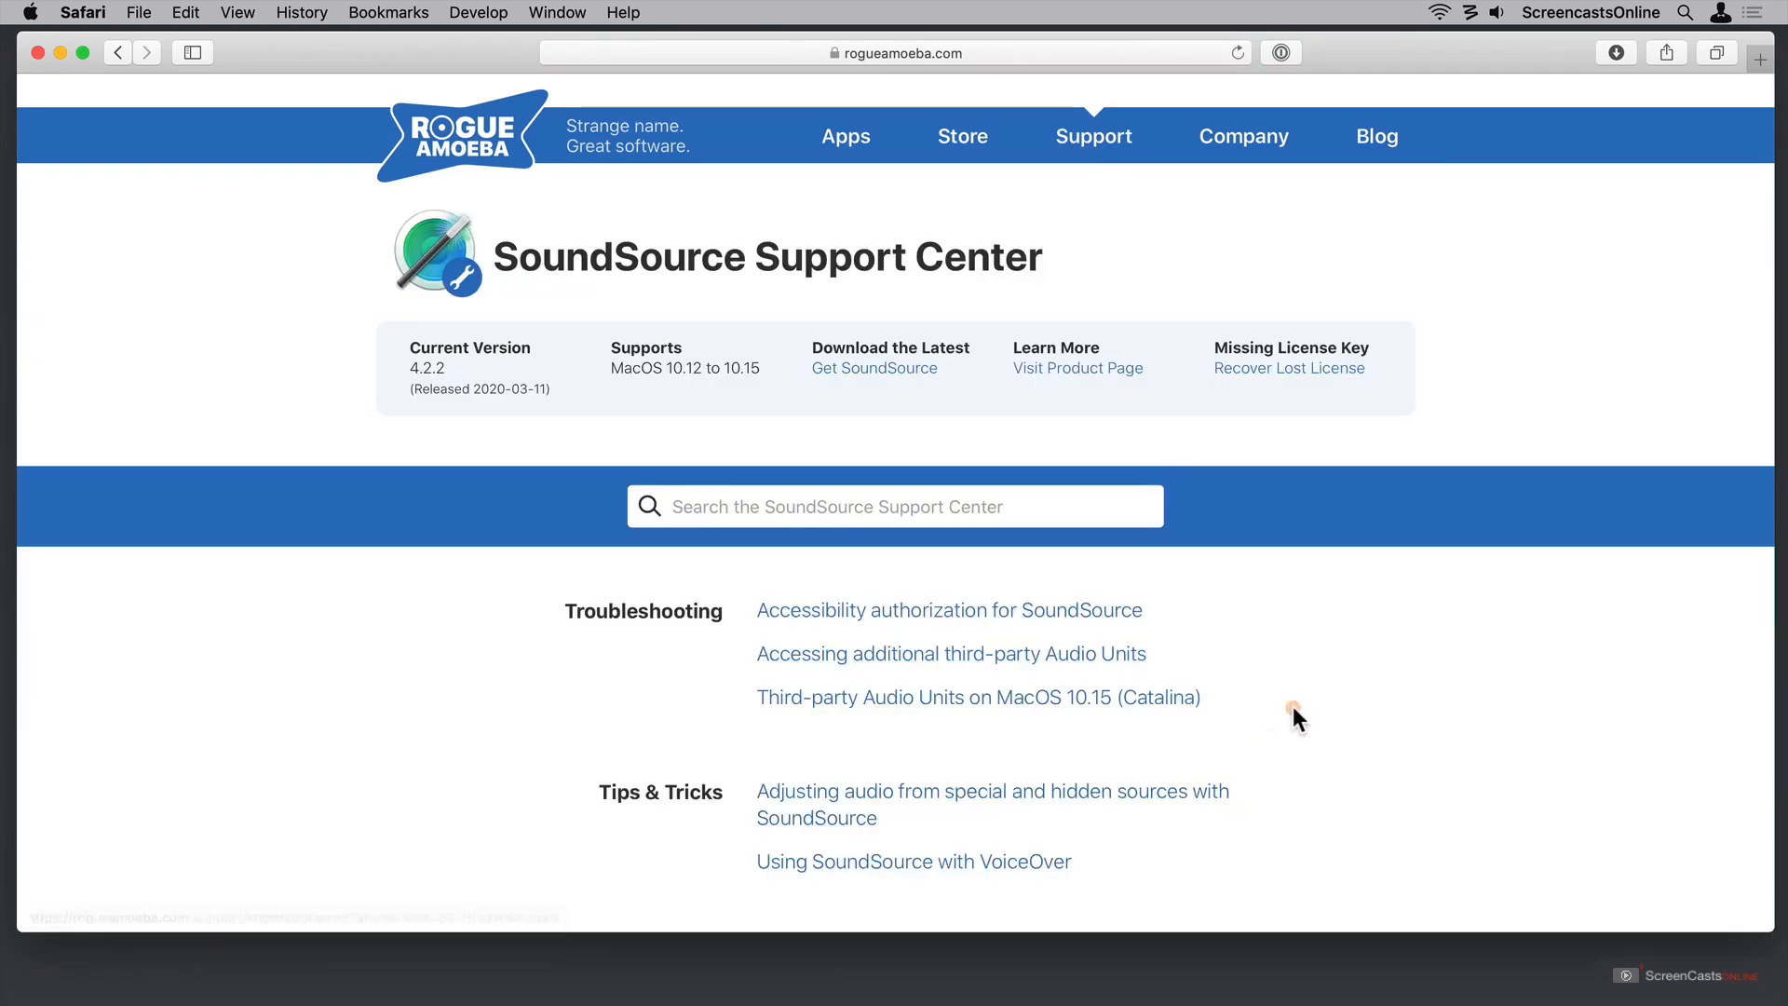
scroll("down", 3)
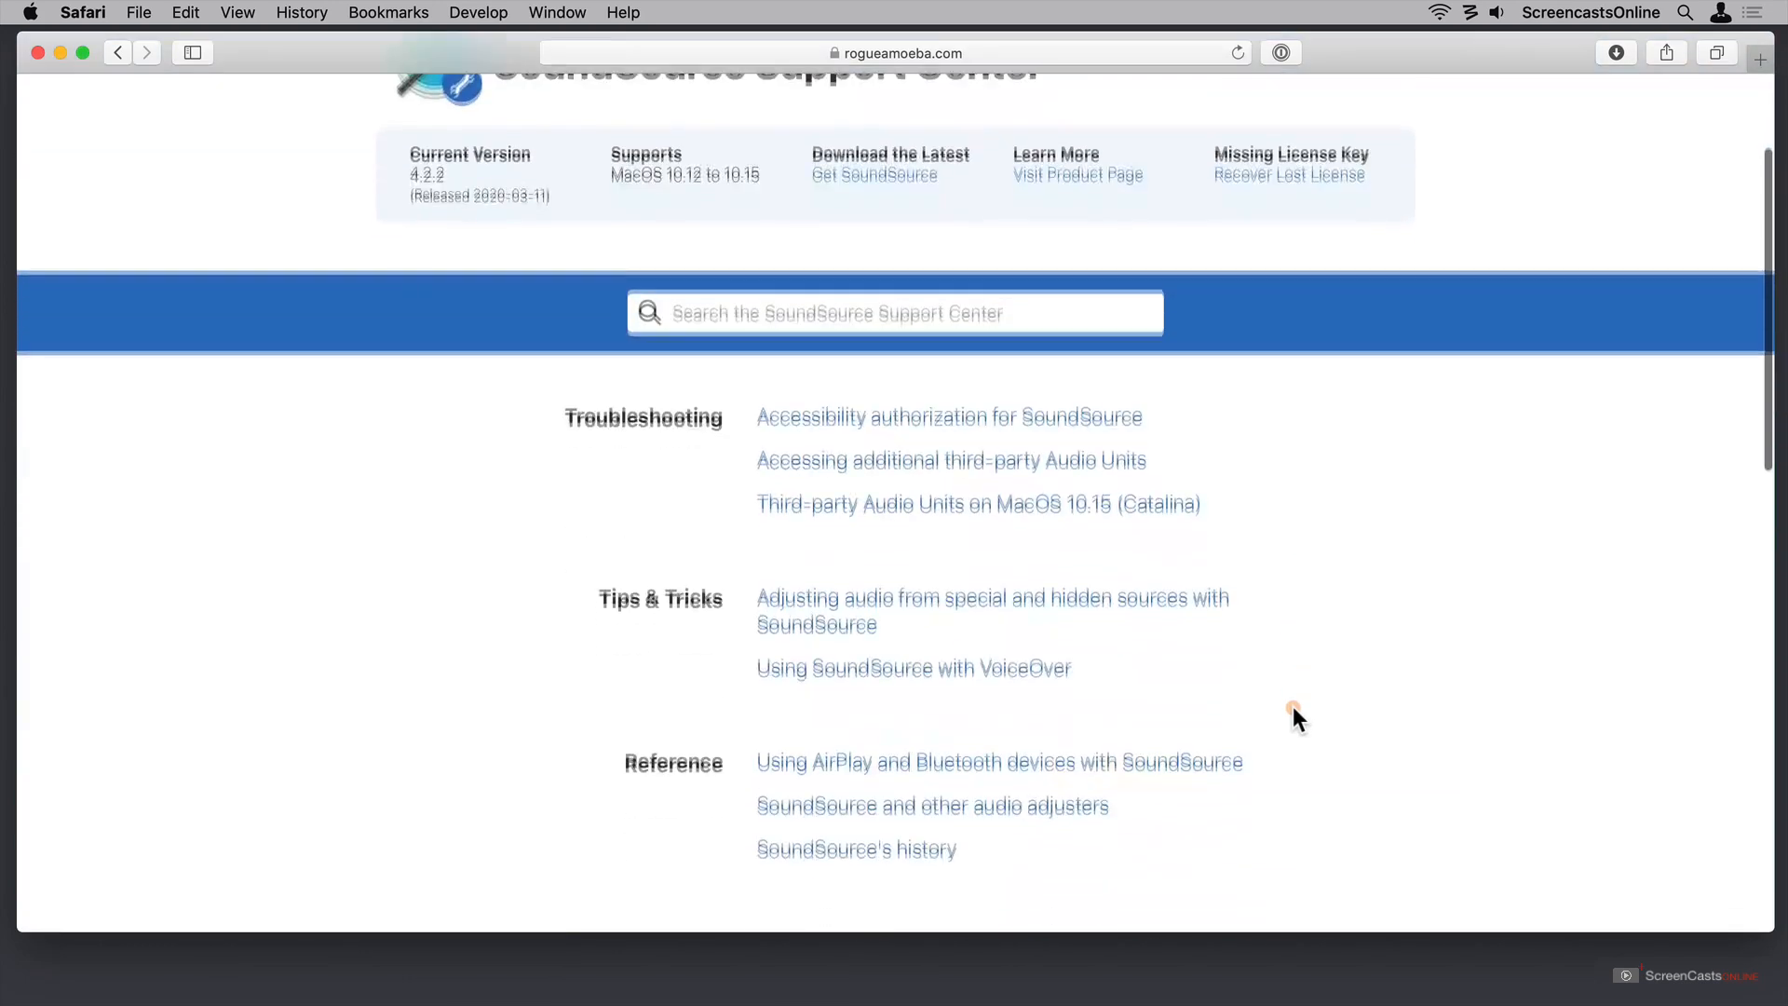
scroll("down", 3)
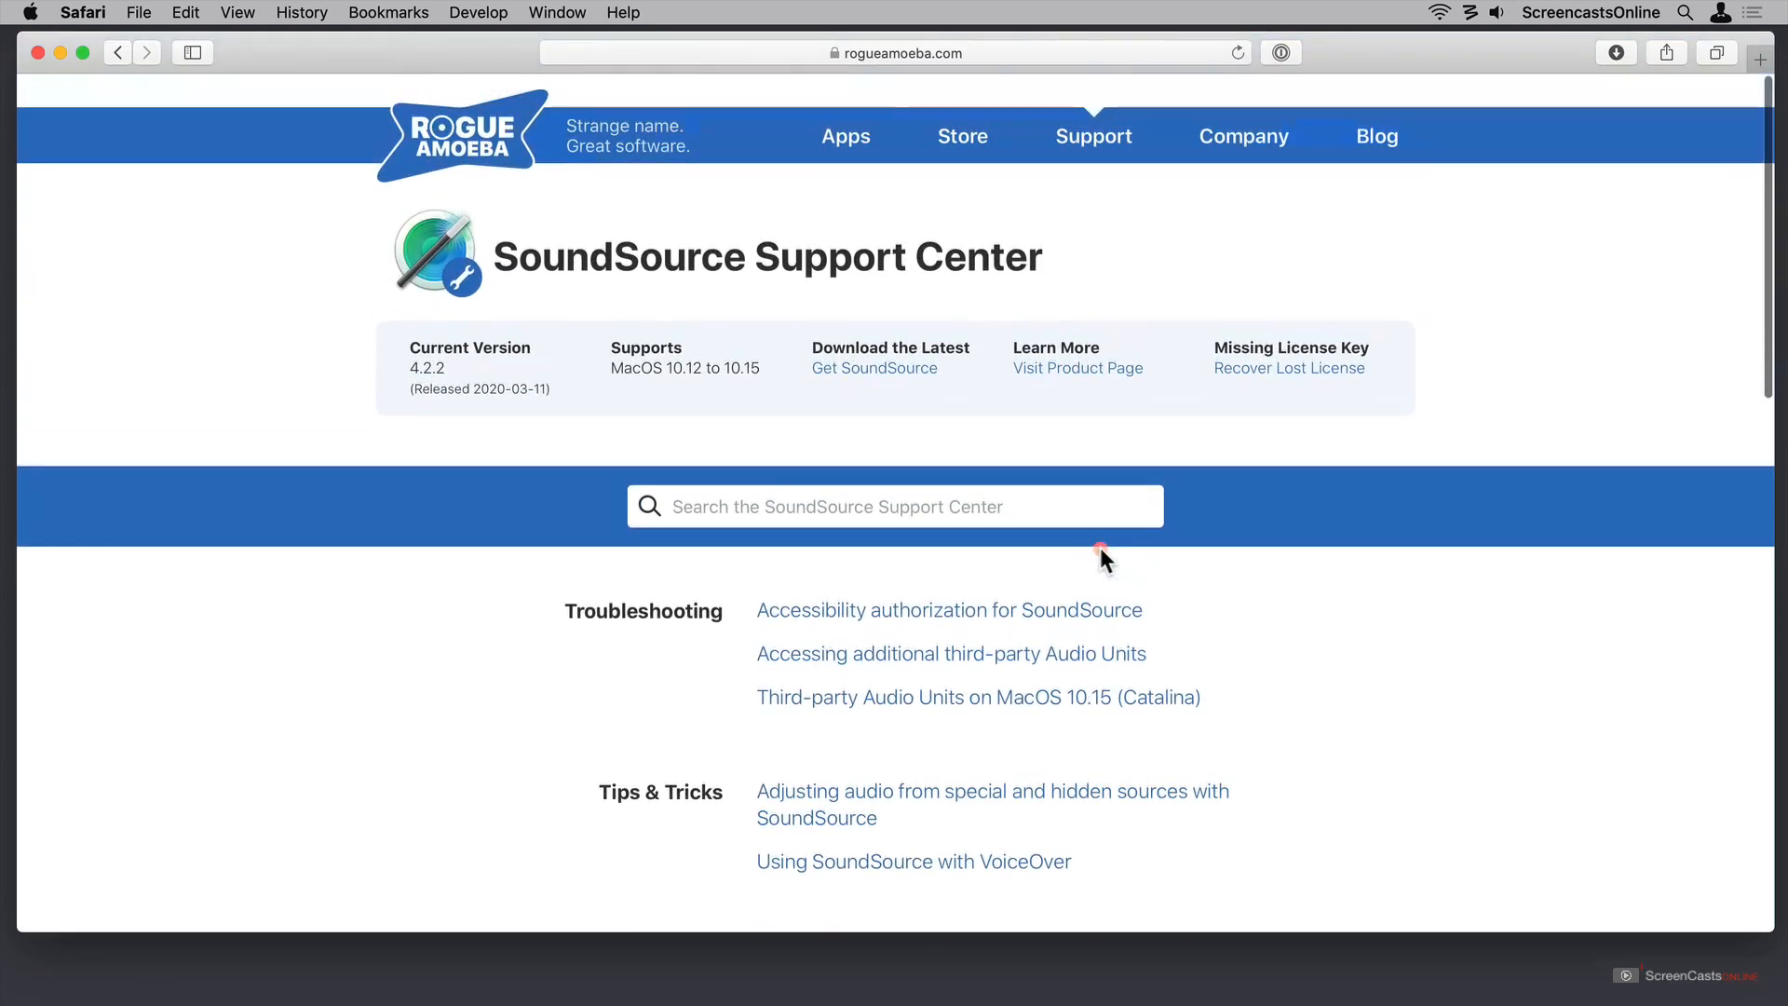
mouse_move(1254, 590)
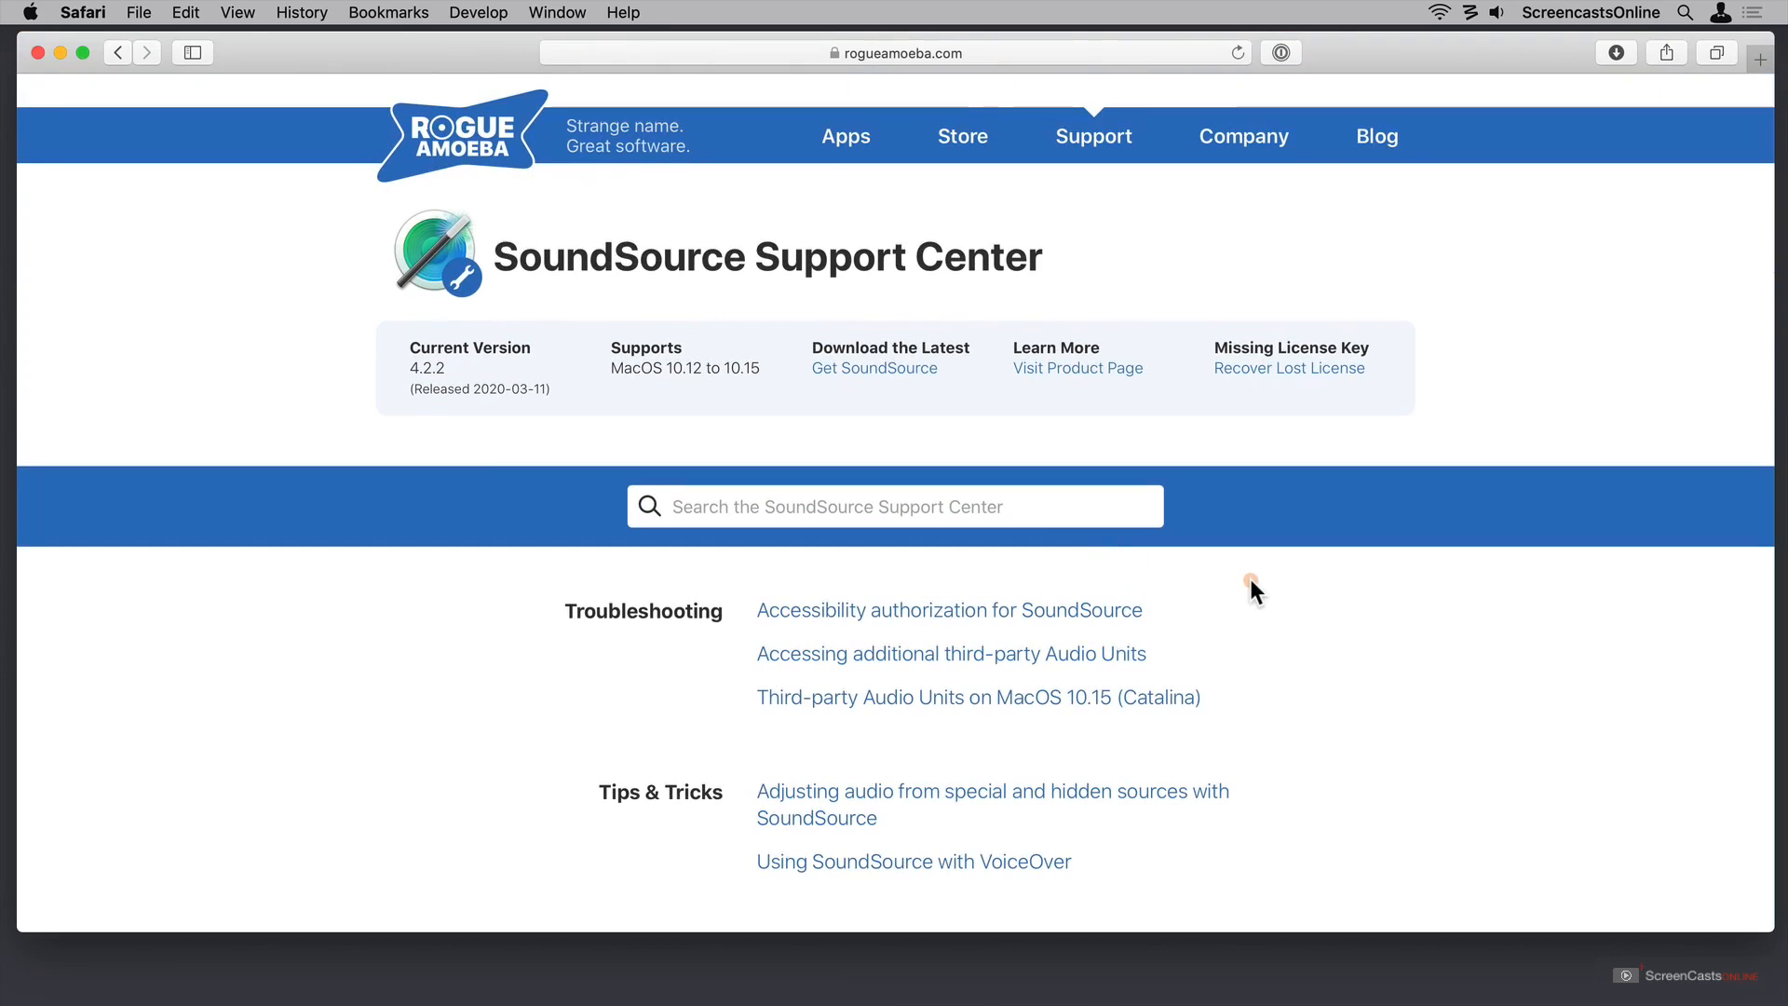
mouse_move(1230, 601)
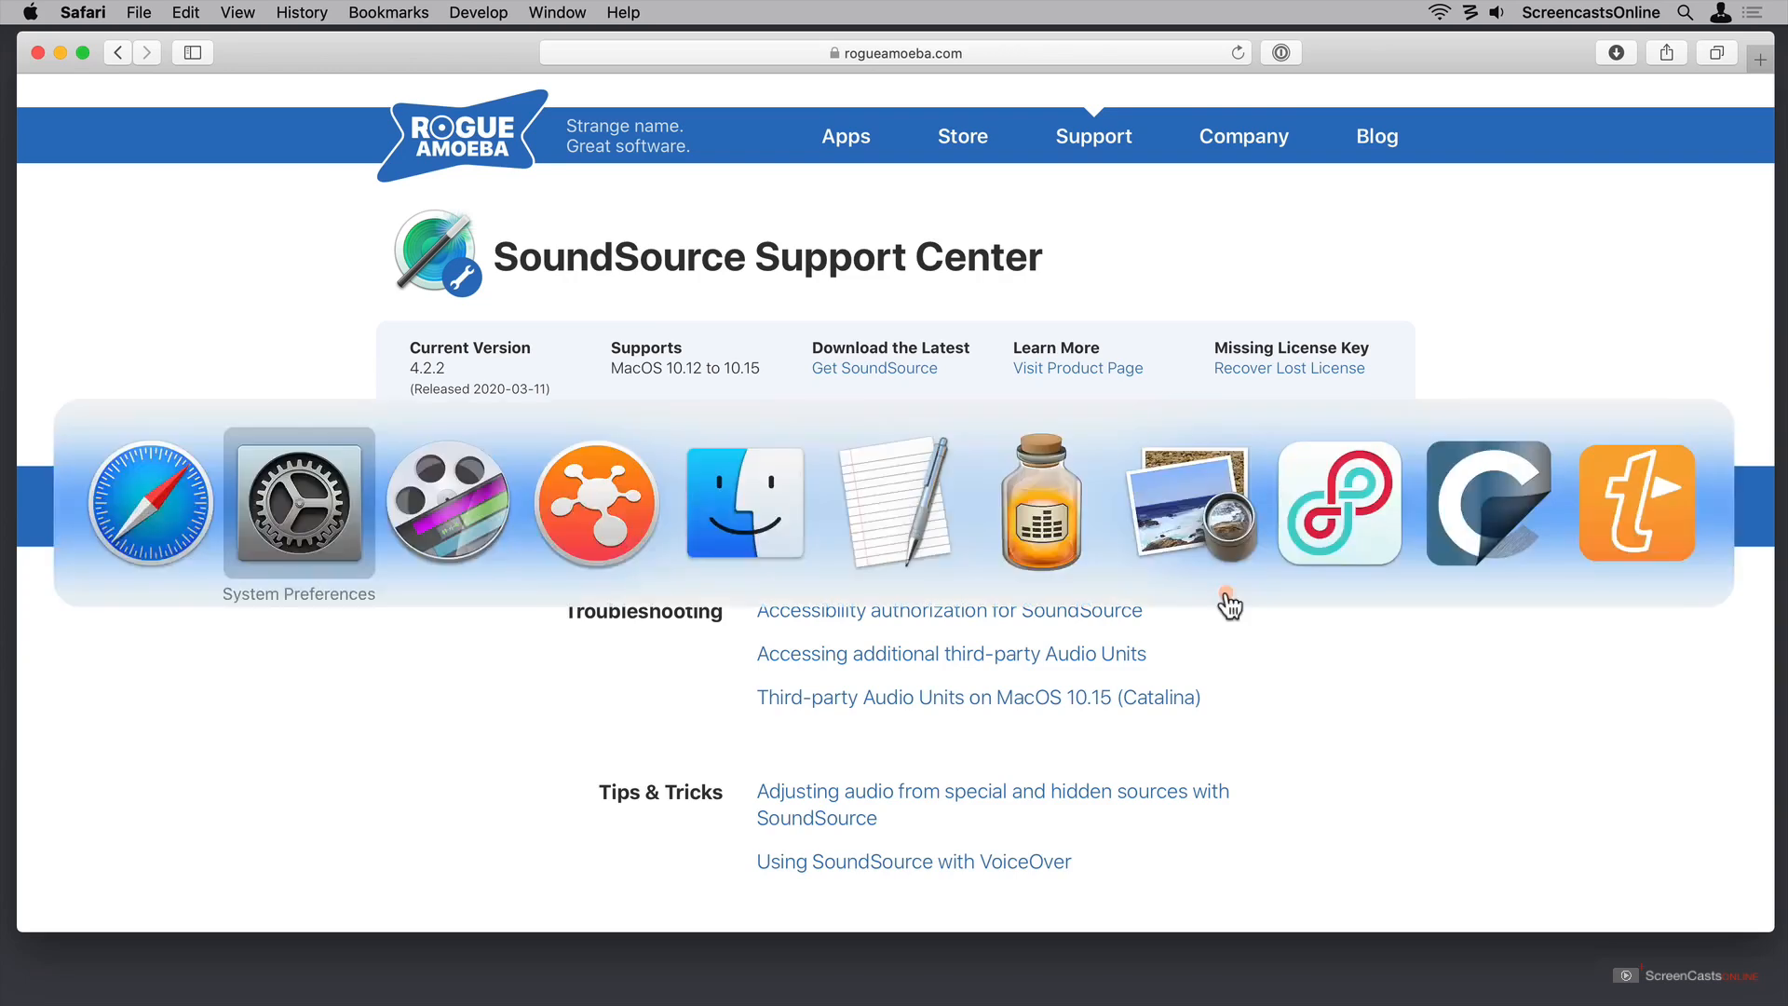
left_click(298, 503)
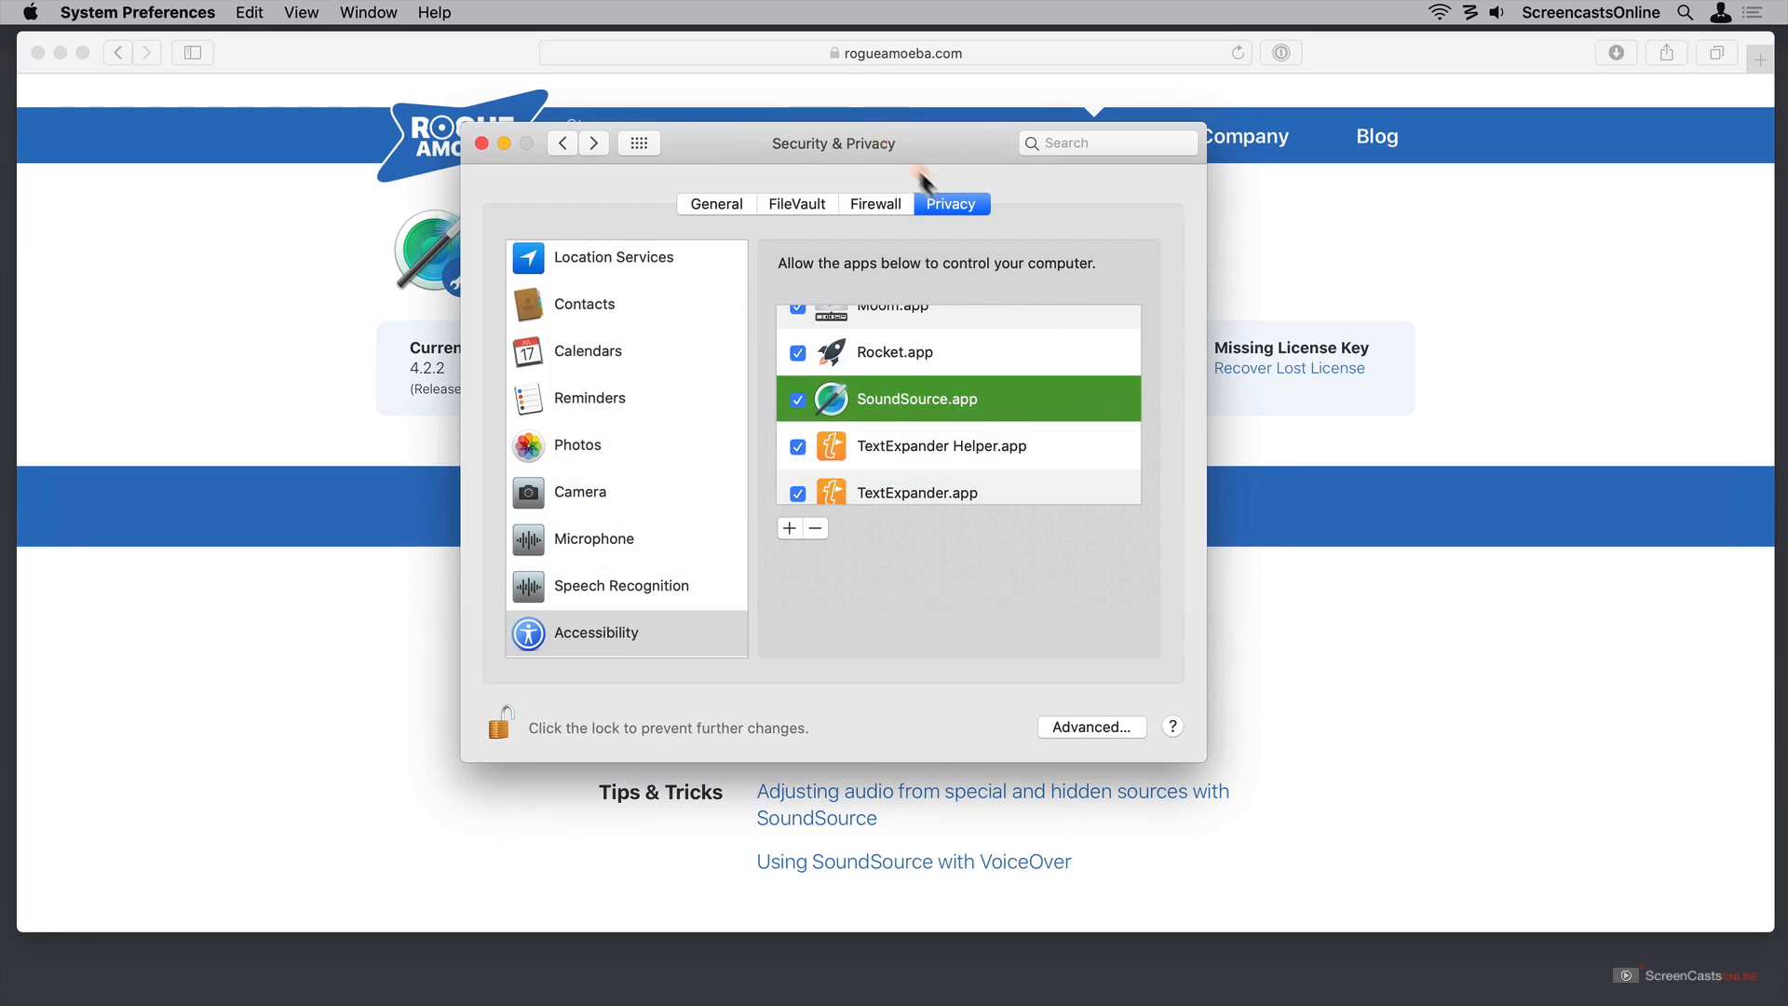
mouse_move(655, 646)
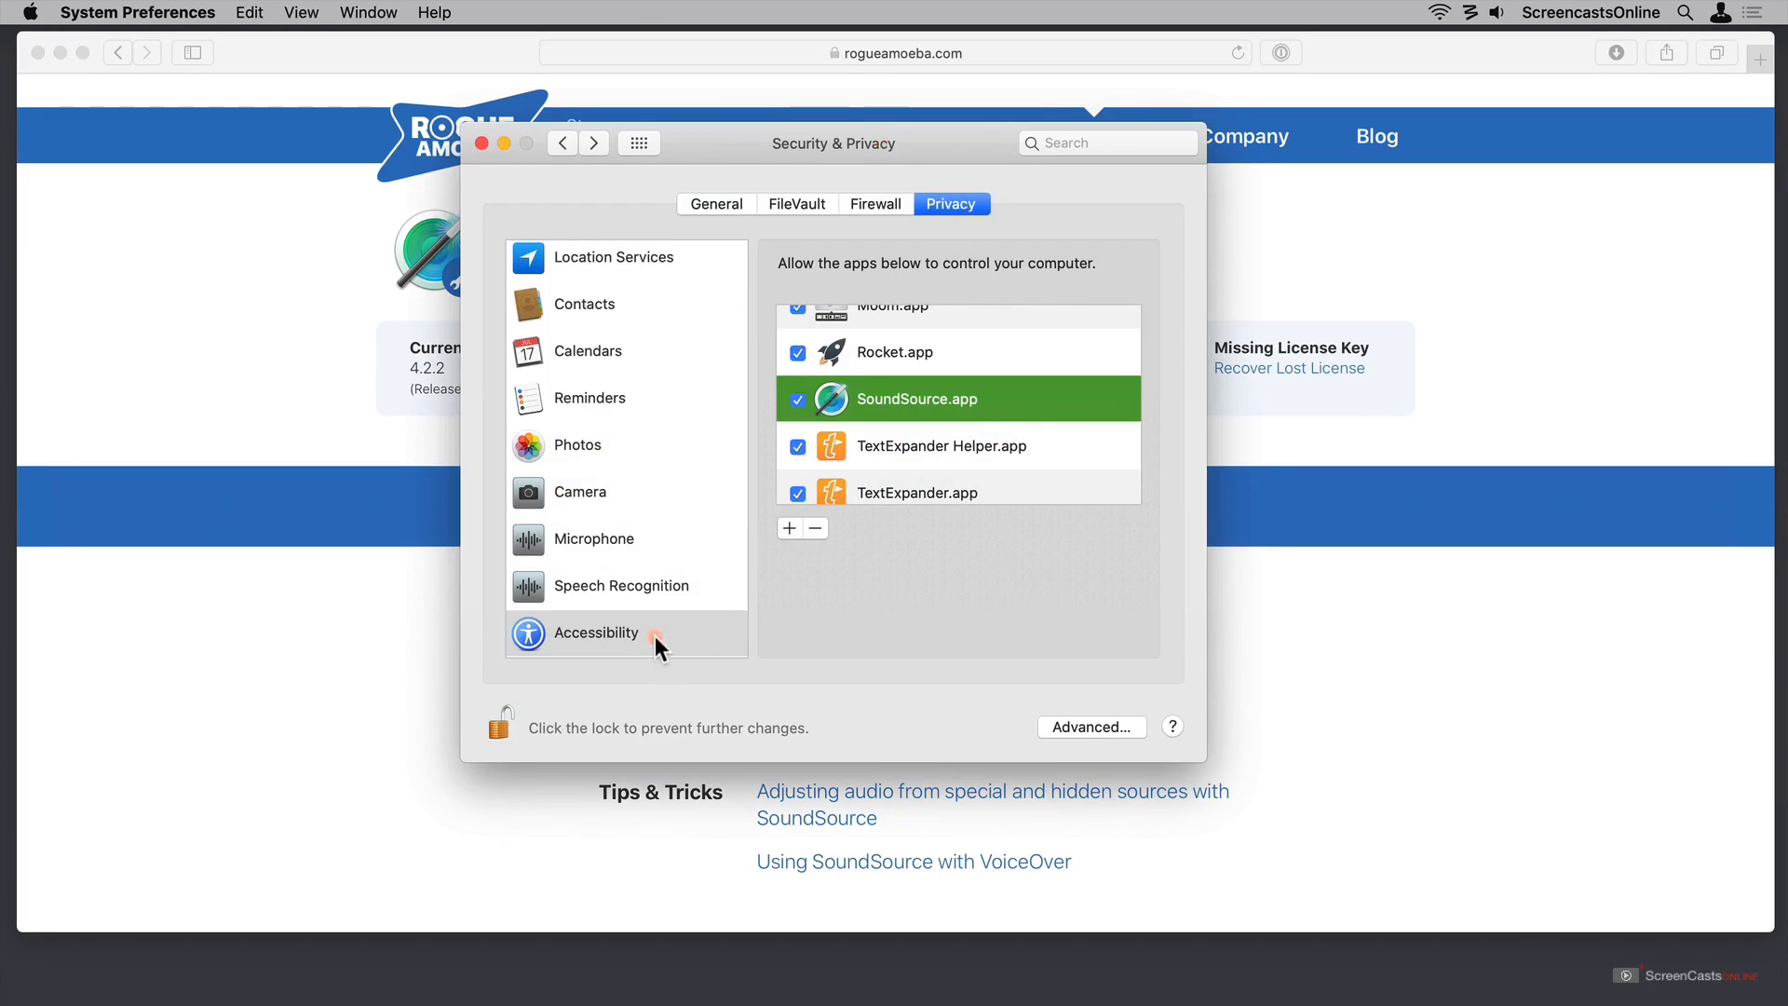
mouse_move(1015, 410)
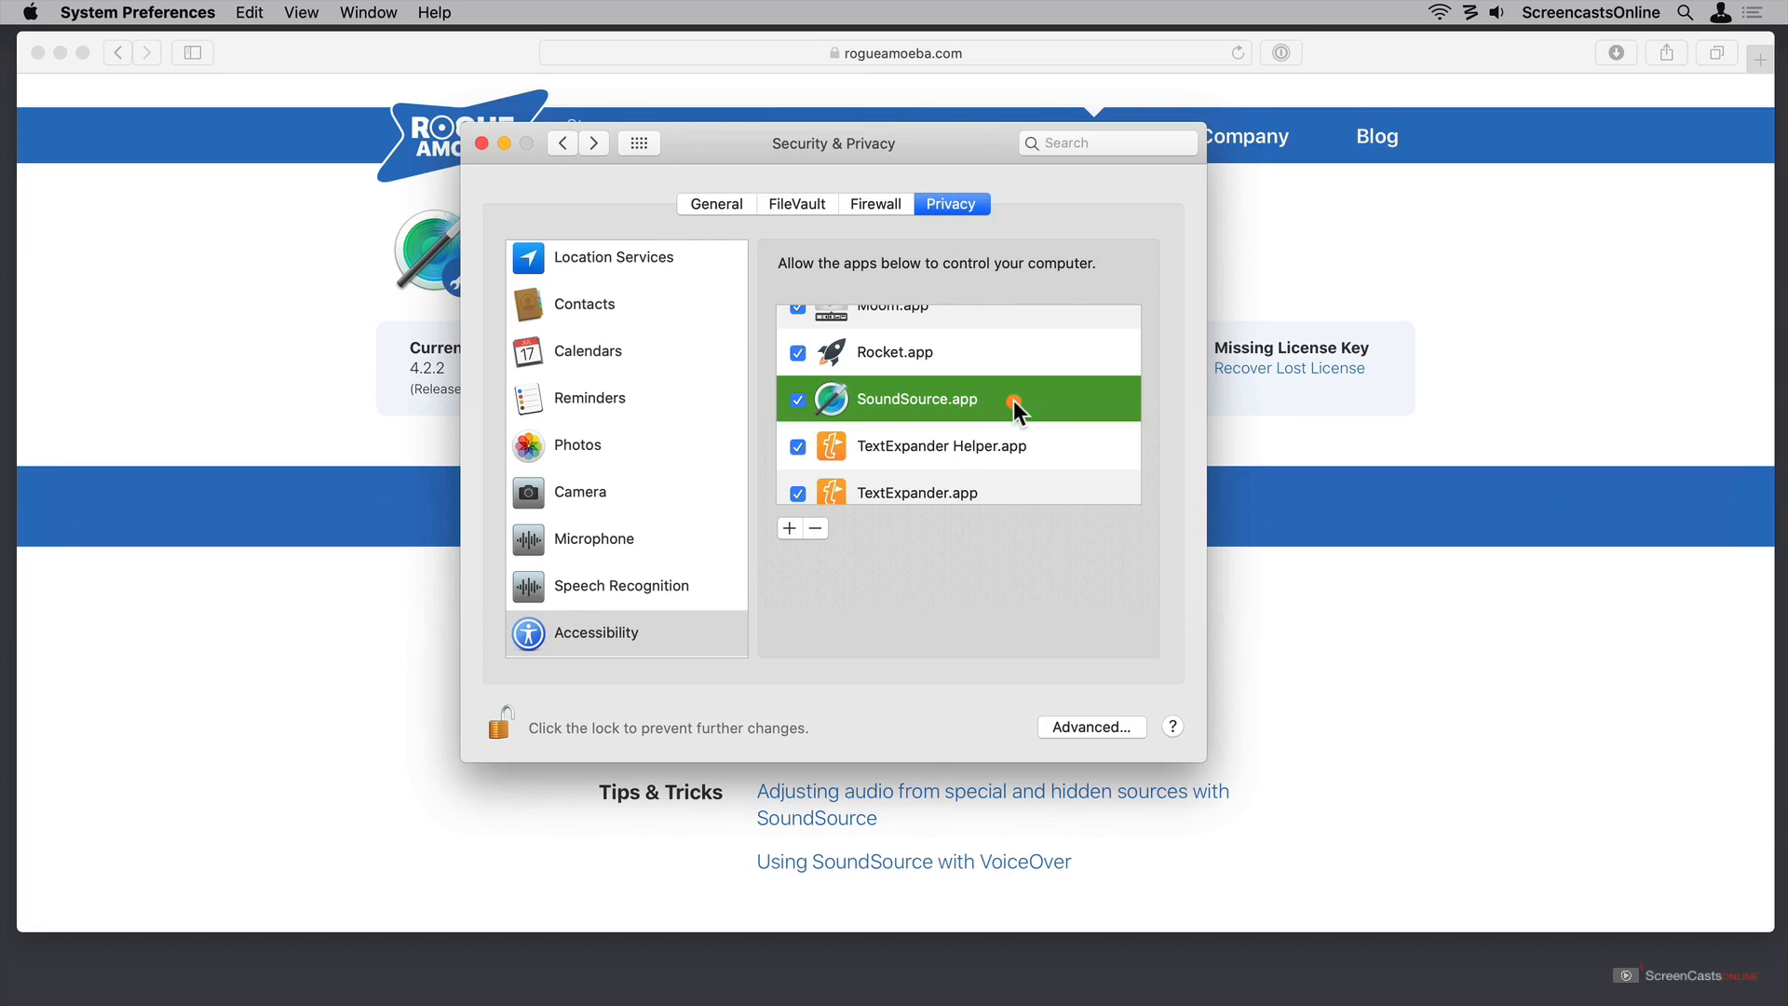
left_click(499, 728)
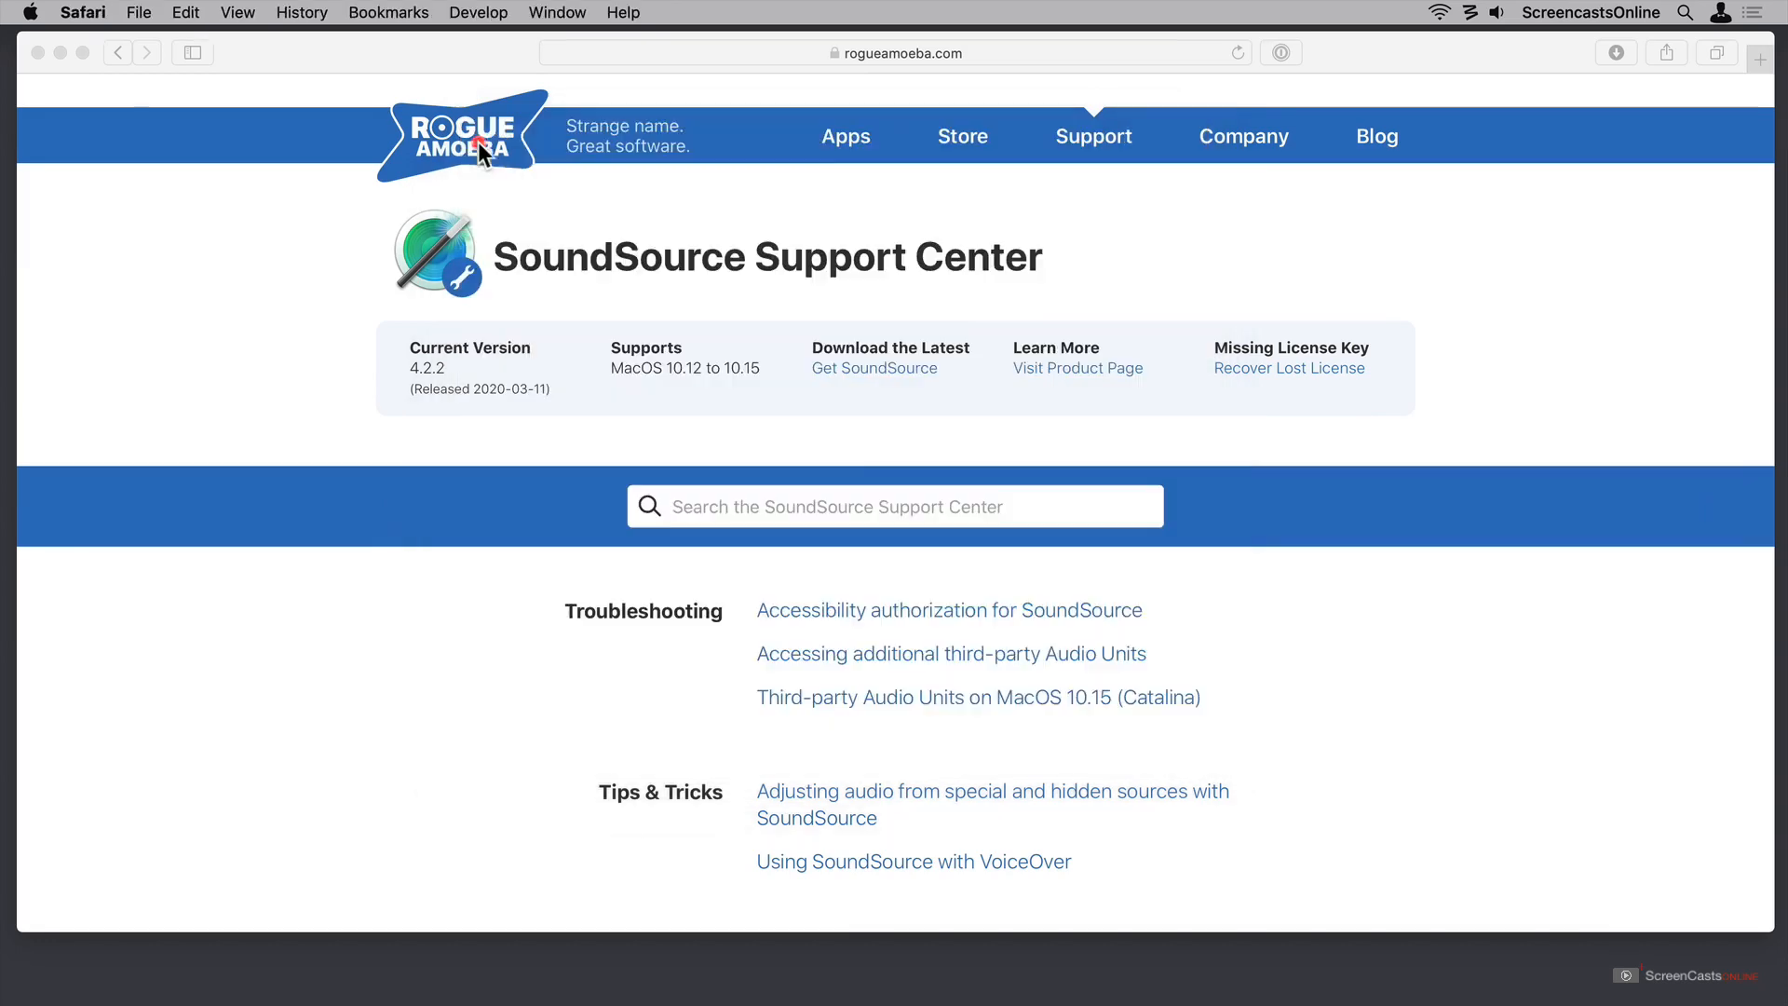
mouse_move(568, 252)
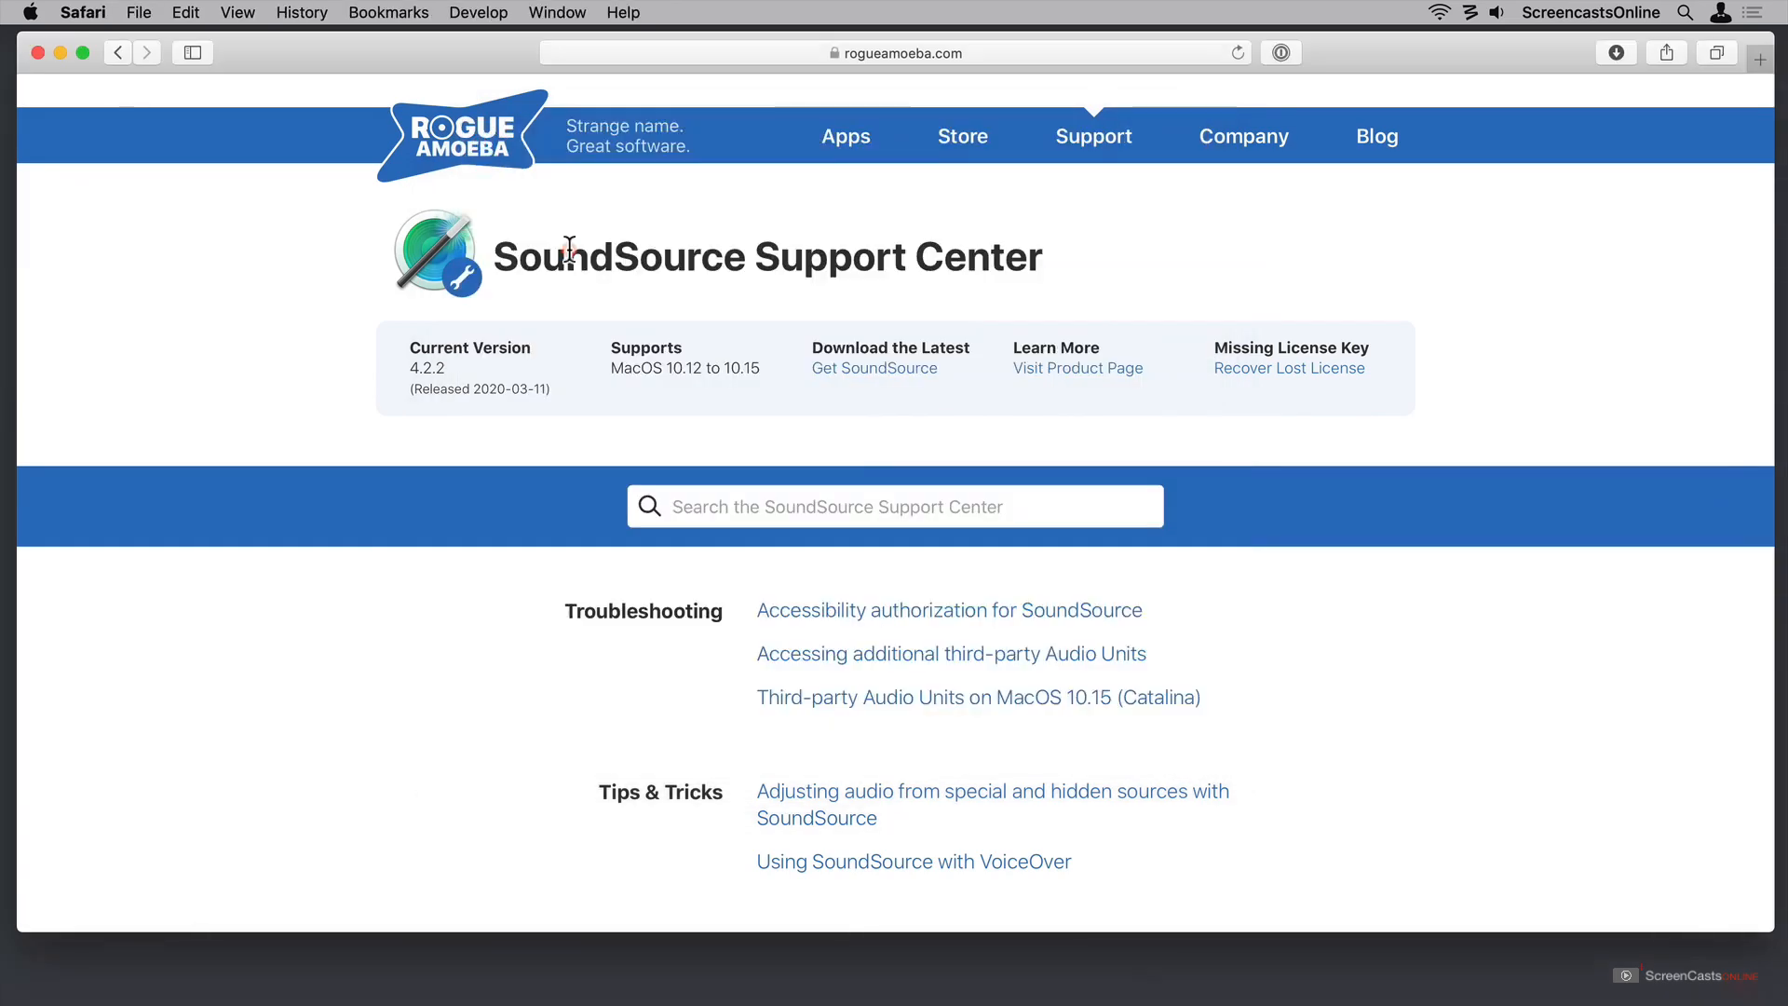